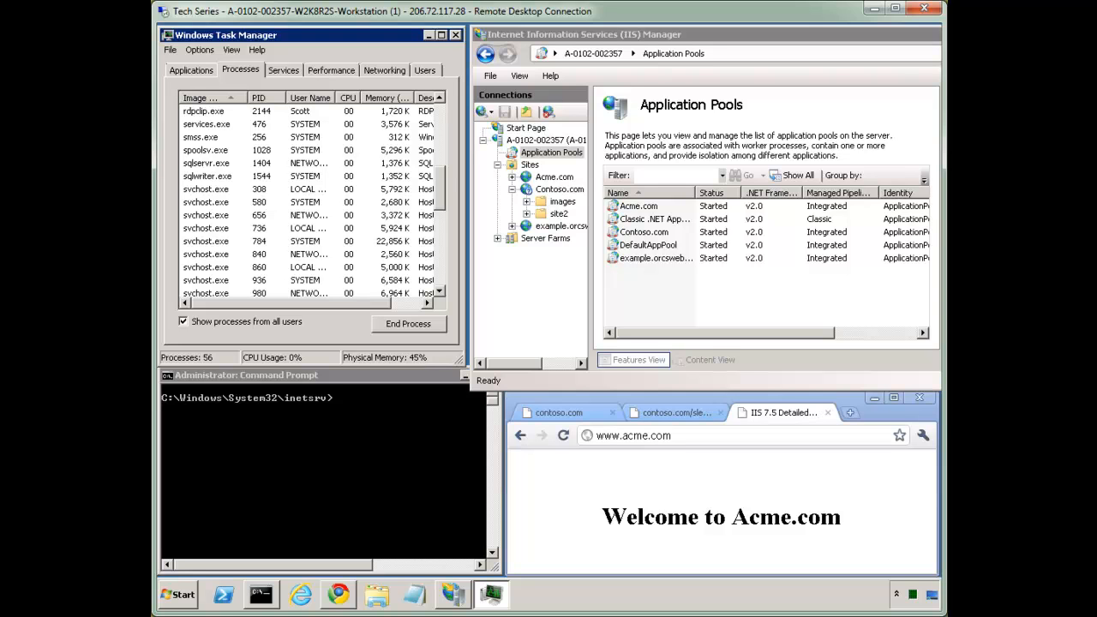
pyautogui.moveTo(480, 384)
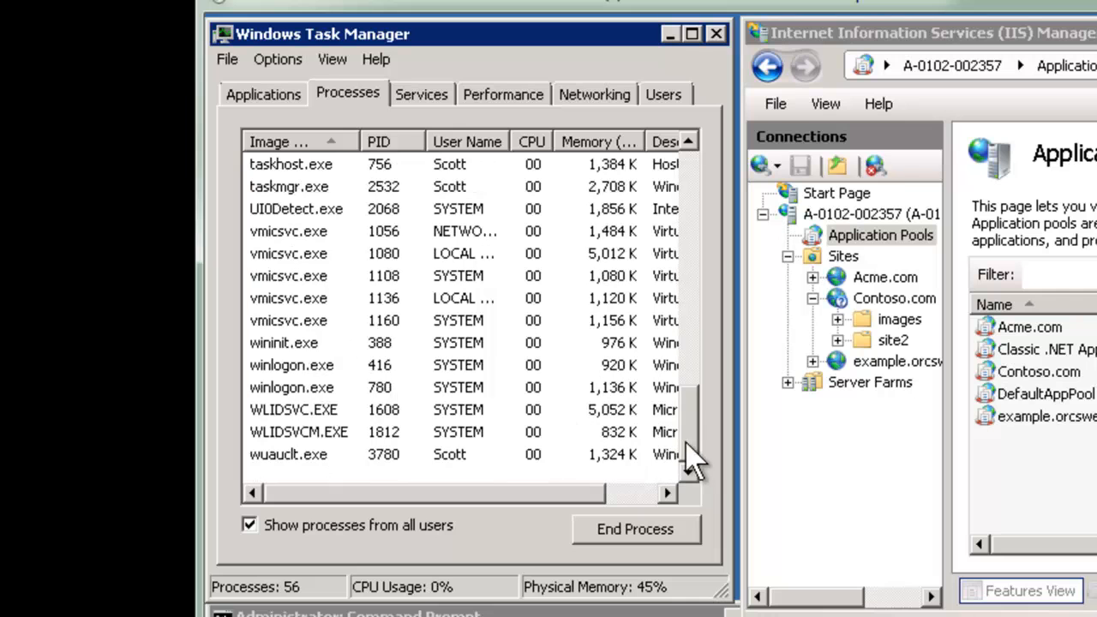
pyautogui.moveTo(287, 365)
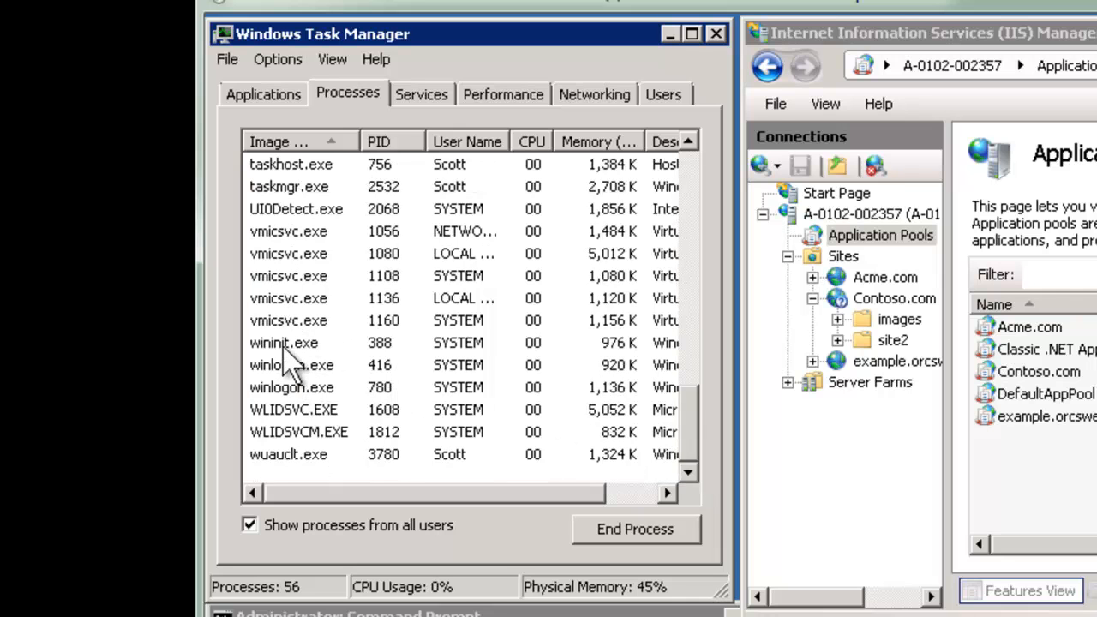
# Point out where the new Contoso.com w3wp.exe worker, process 2300, appears in Task Manager
pyautogui.click(291, 343)
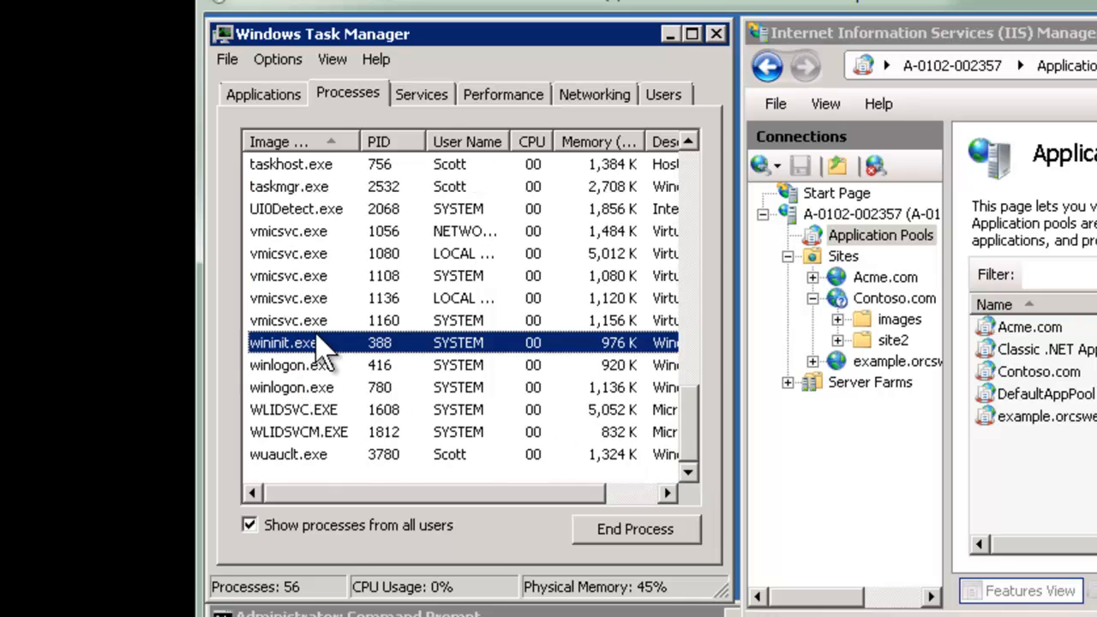
pyautogui.moveTo(322, 377)
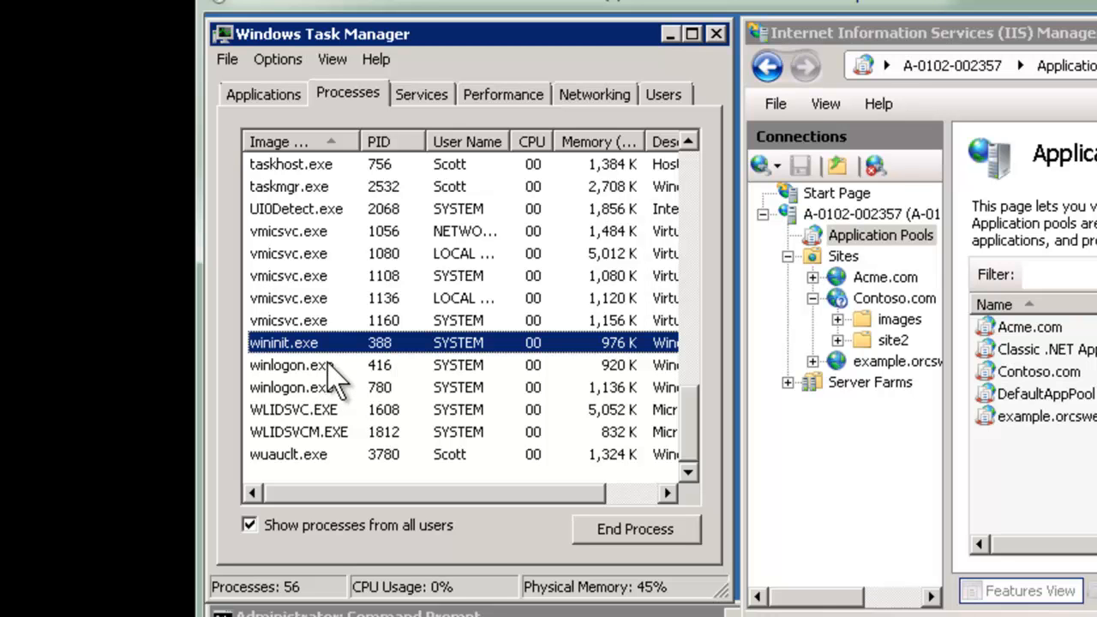
pyautogui.moveTo(685, 394)
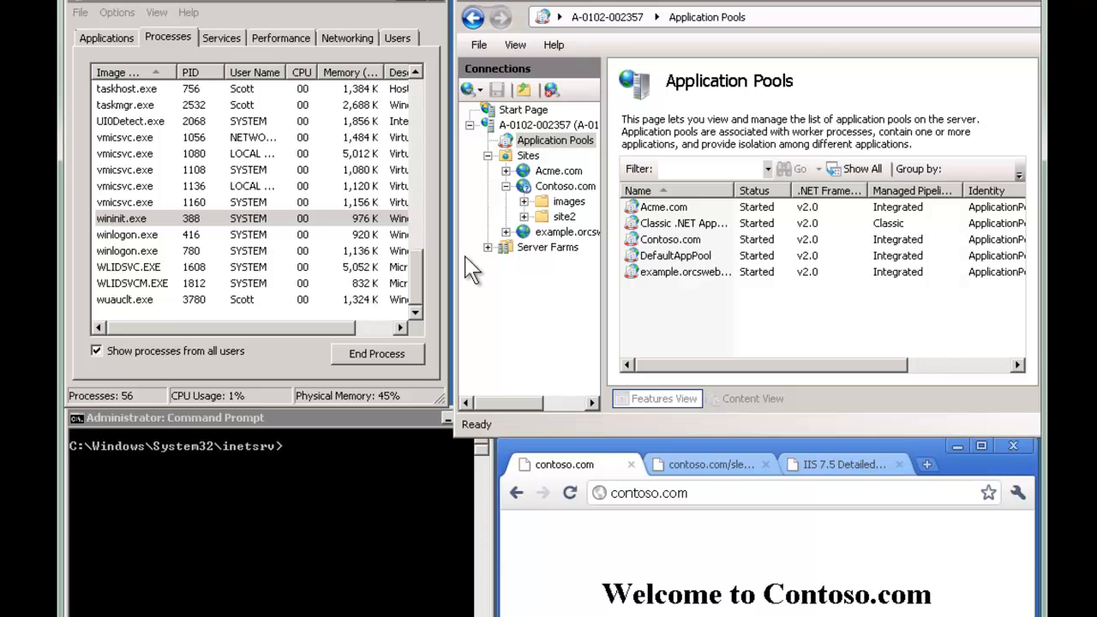
pyautogui.moveTo(746, 579)
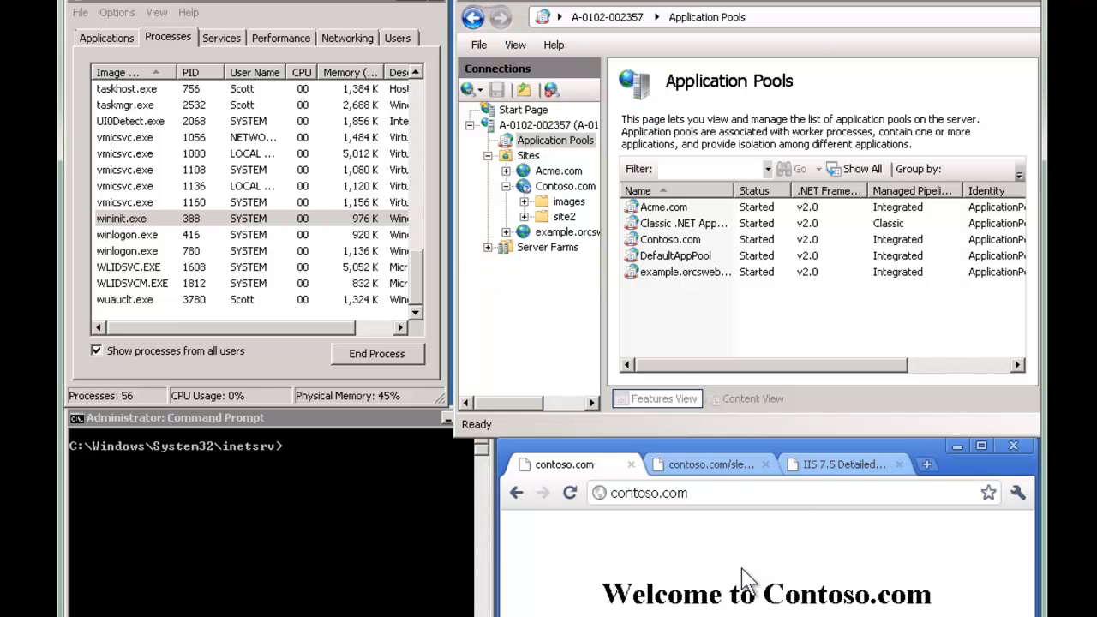
pyautogui.moveTo(735, 583)
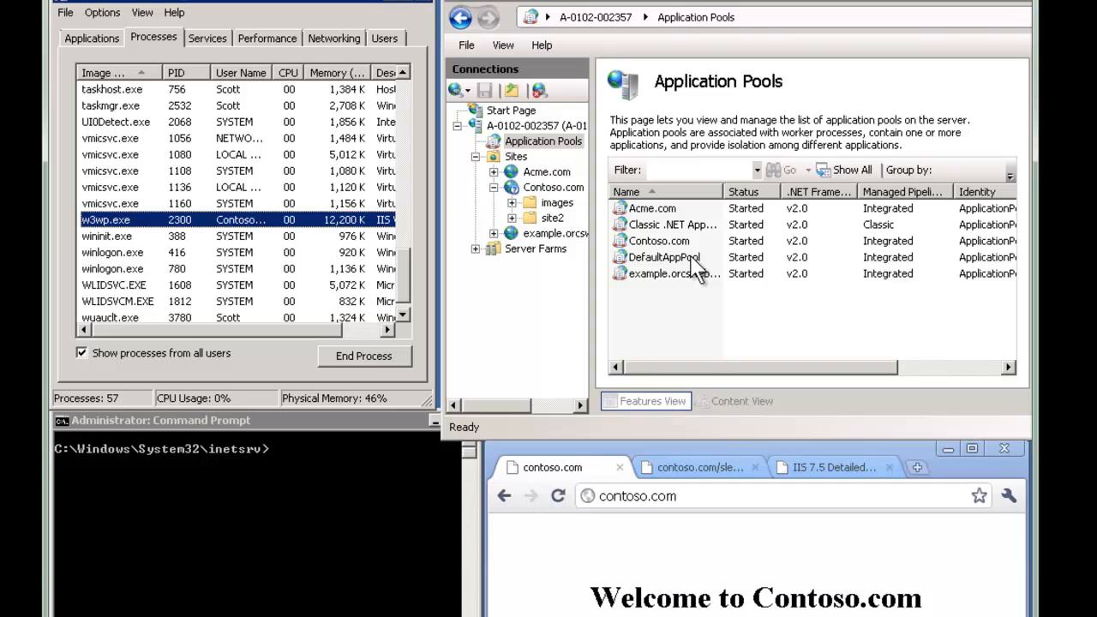
pyautogui.moveTo(698, 274)
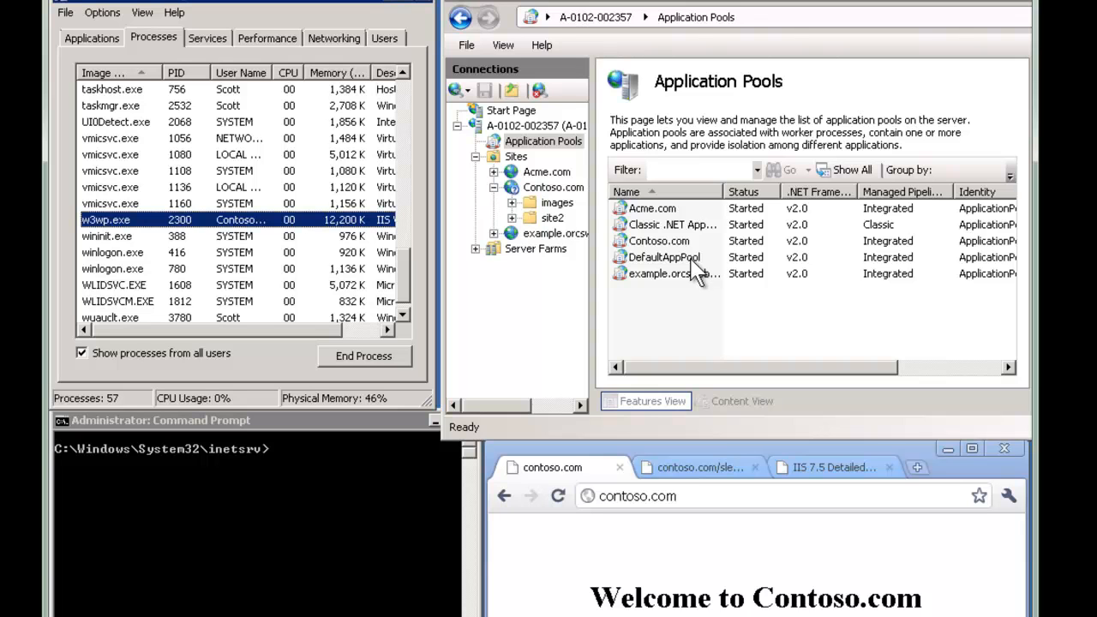
pyautogui.moveTo(643, 283)
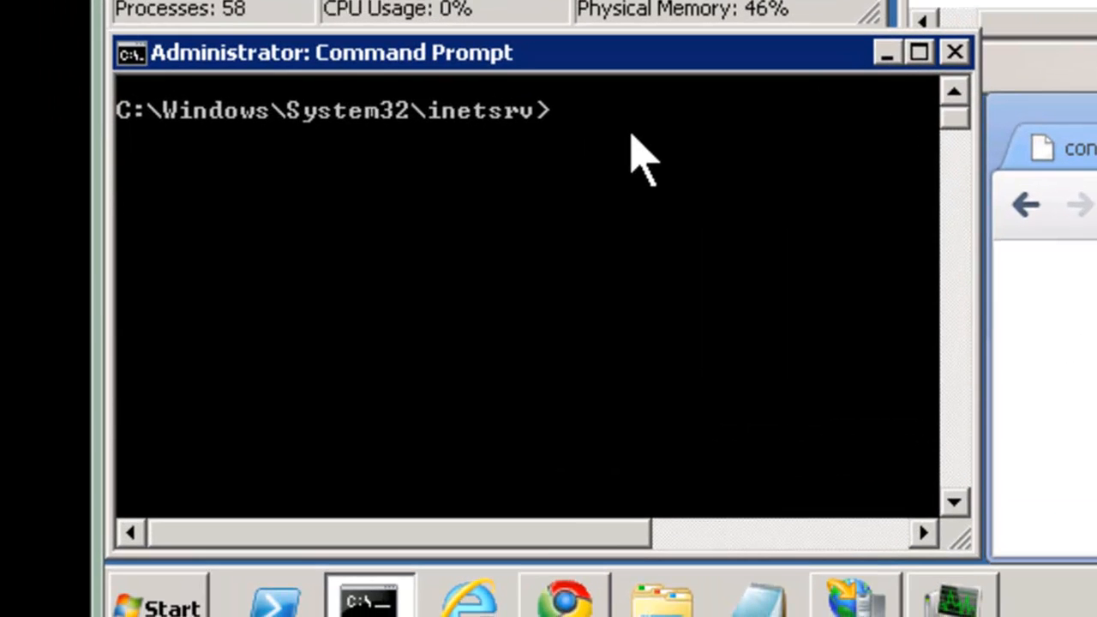
# Run appcmd list wp and match PIDs 2300 (Contoso.com) and 1900 (Acme.com) to w3wp.exe rows
pyautogui.write('appcmd list wp')
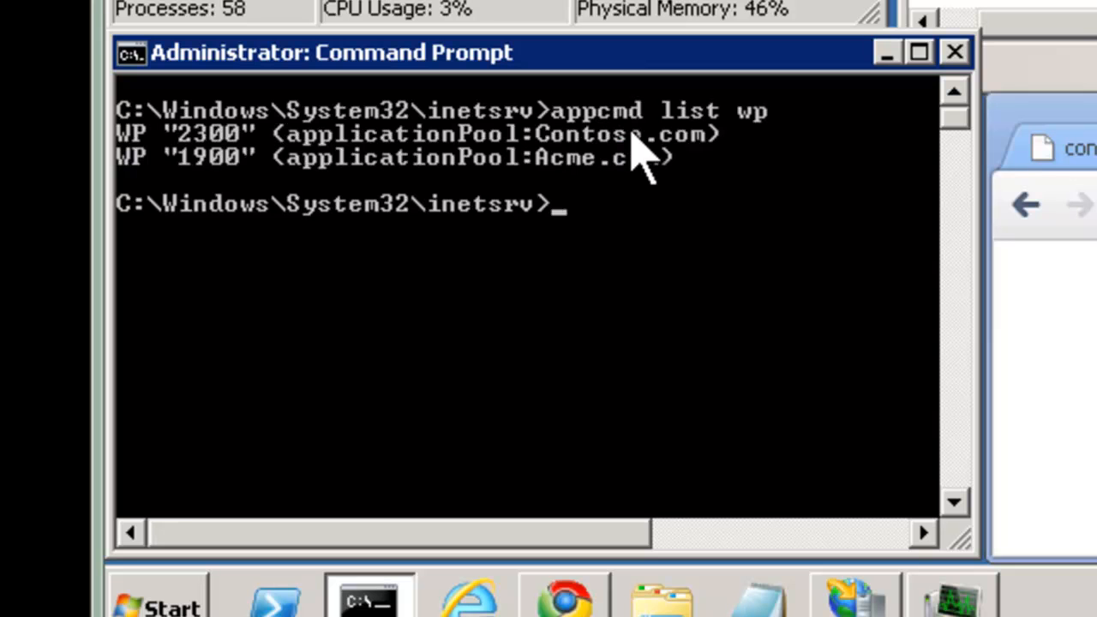
pyautogui.moveTo(308, 167)
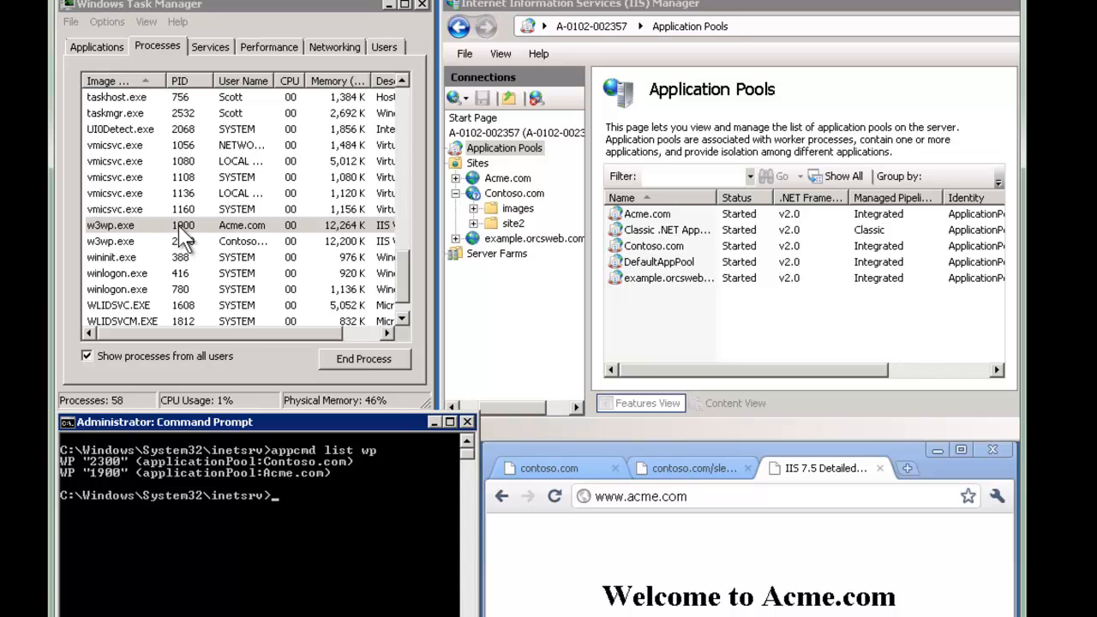
pyautogui.click(184, 241)
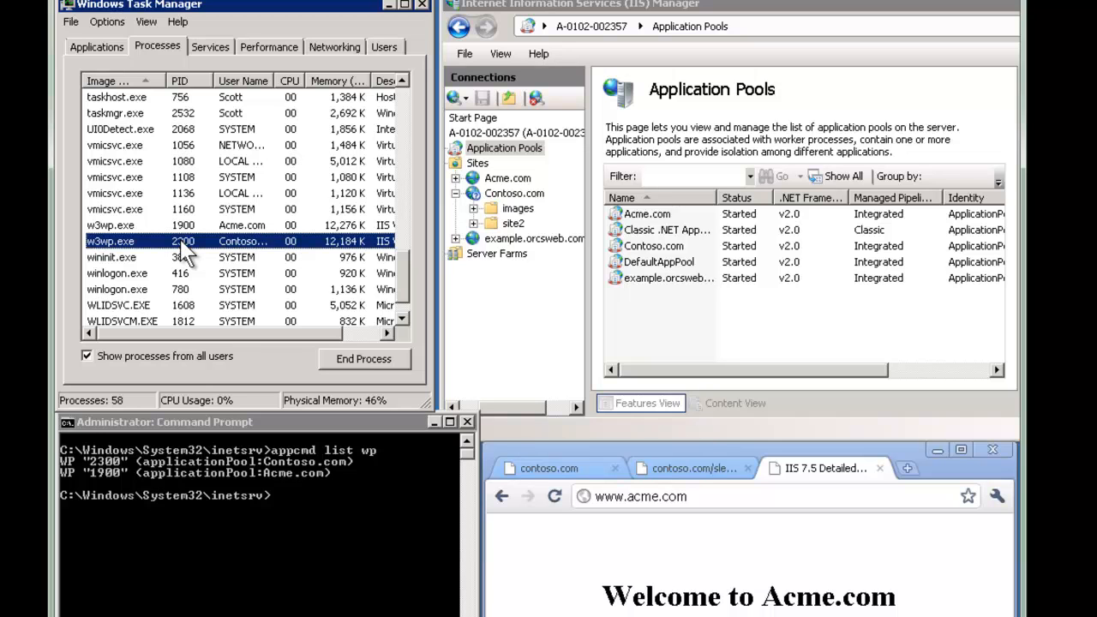
pyautogui.moveTo(642, 591)
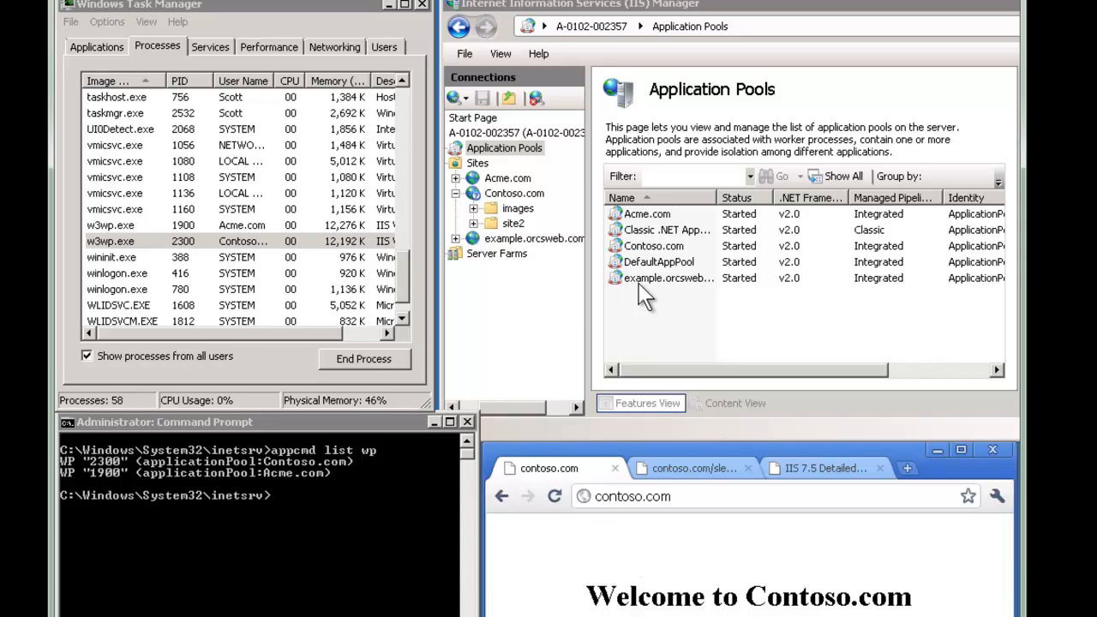
# Recycle the Contoso.com application pool twice, replacing worker 2300 with process 2852
pyautogui.click(653, 246)
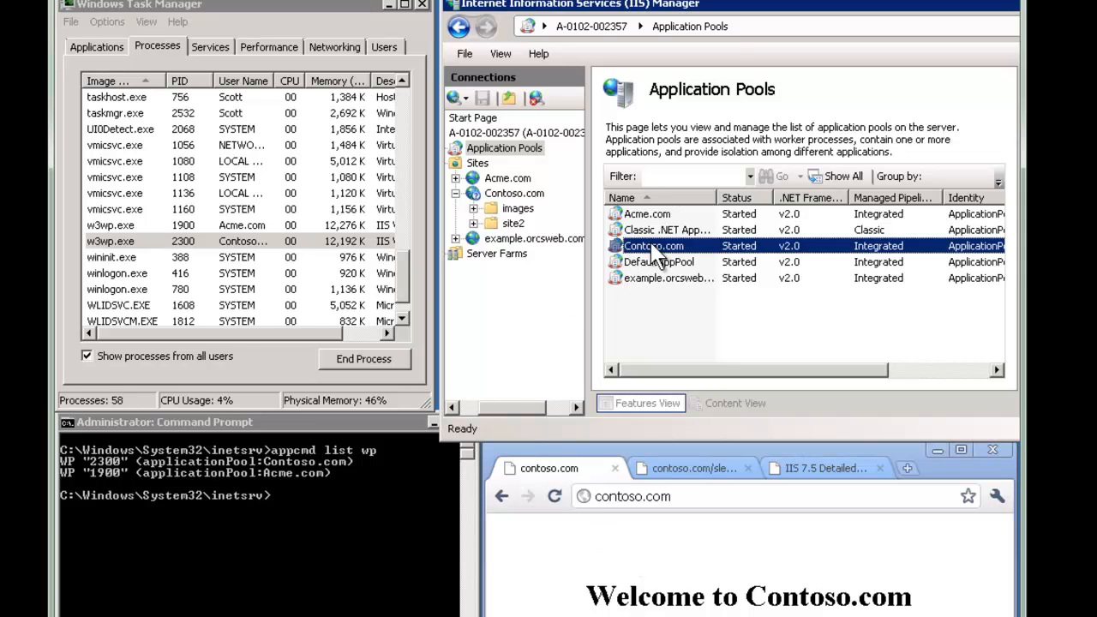
pyautogui.rightClick(653, 246)
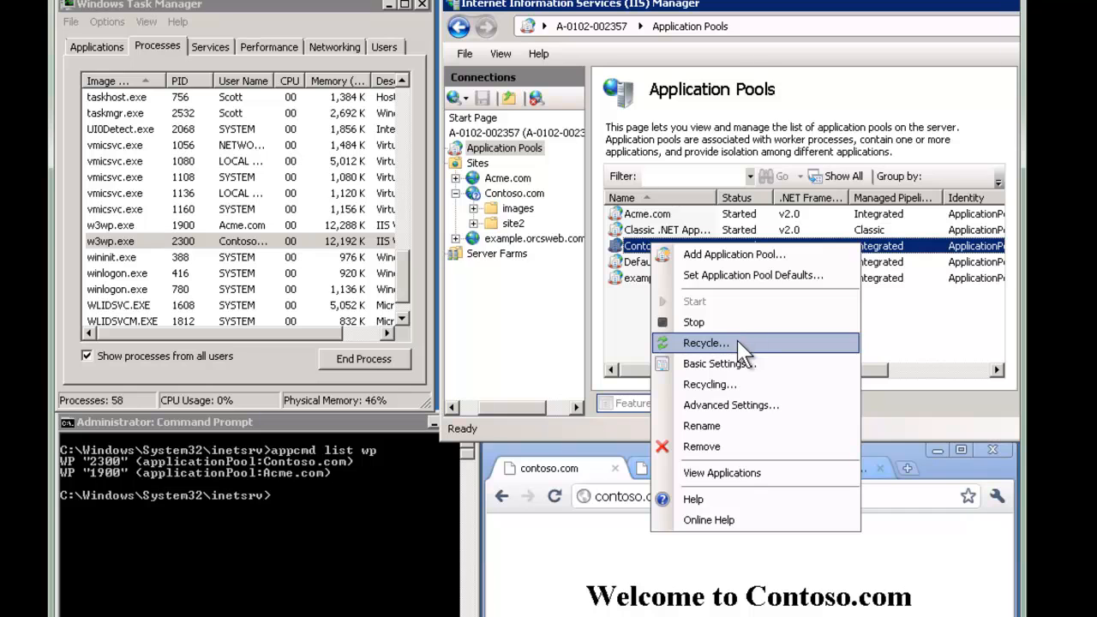
pyautogui.click(705, 343)
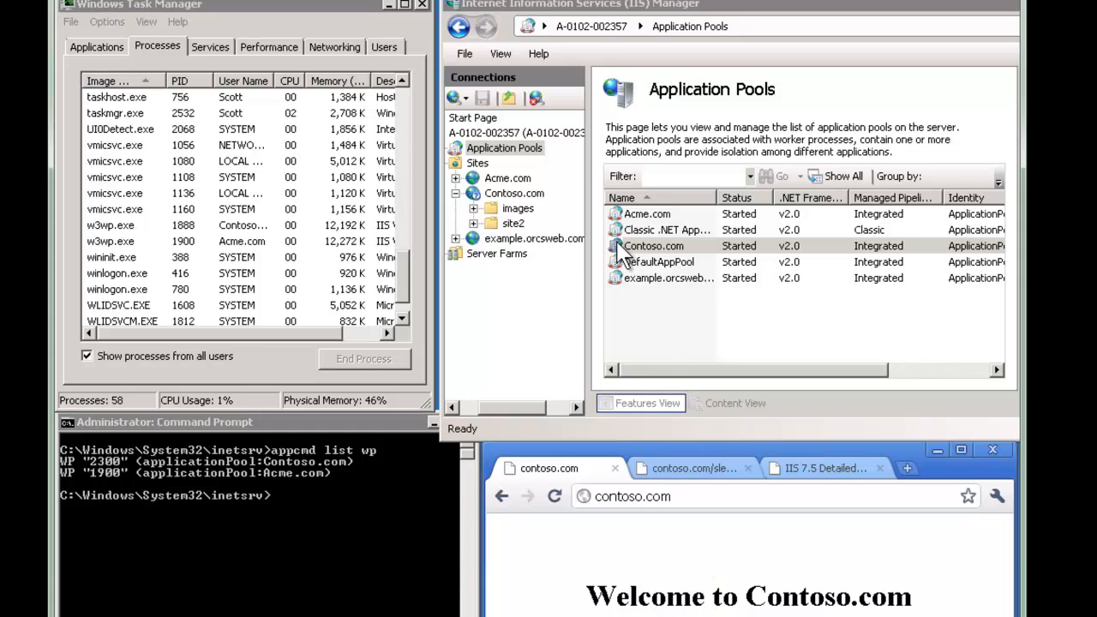
pyautogui.rightClick(653, 246)
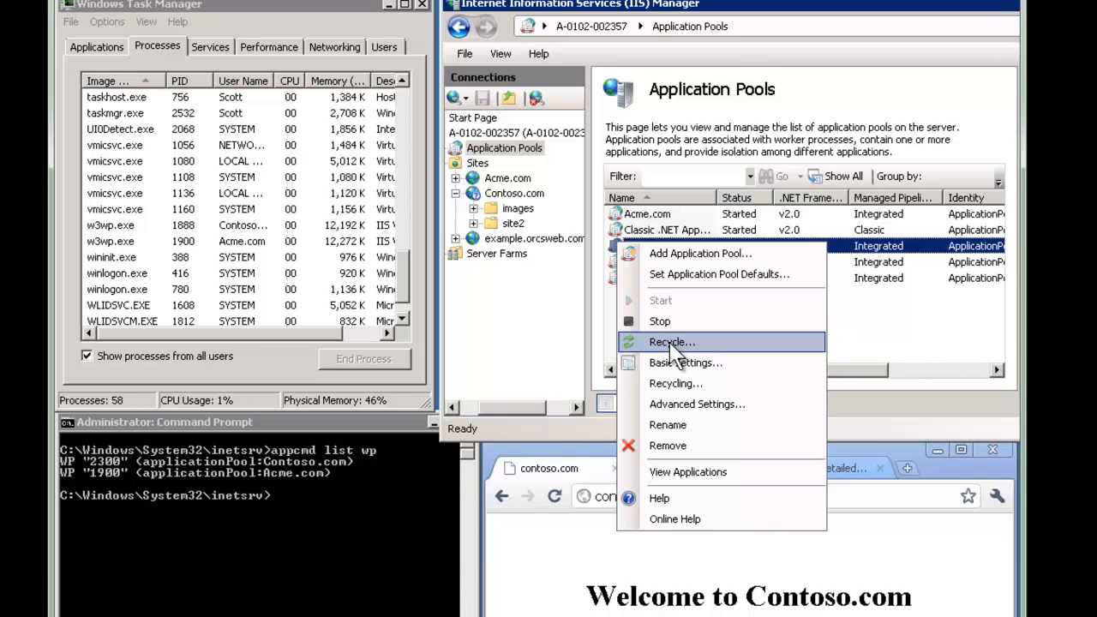
pyautogui.click(671, 342)
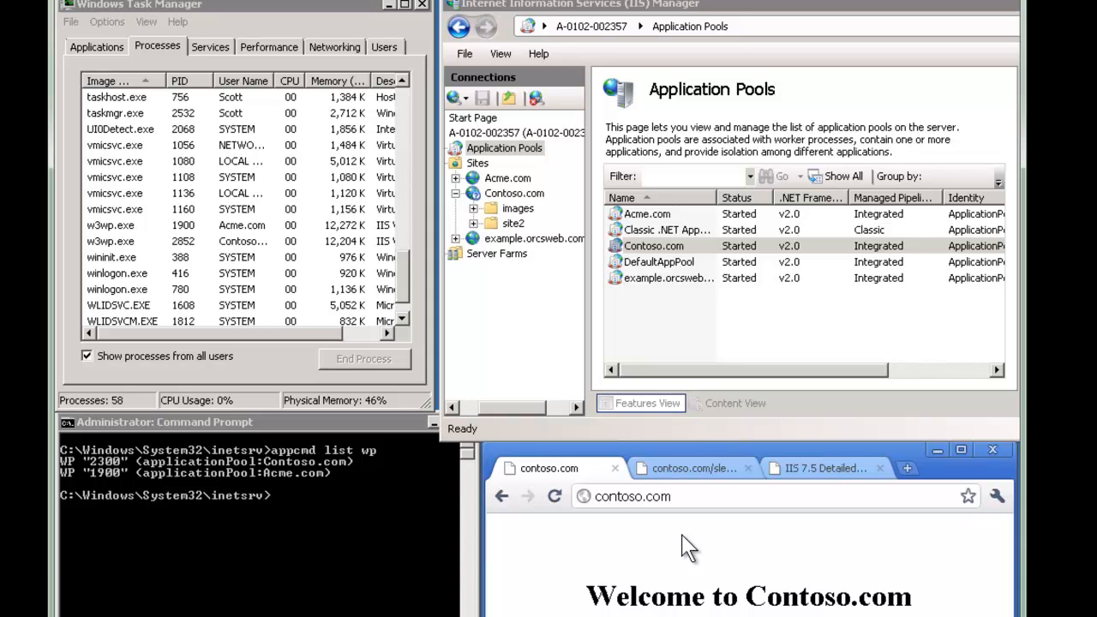
pyautogui.moveTo(707, 535)
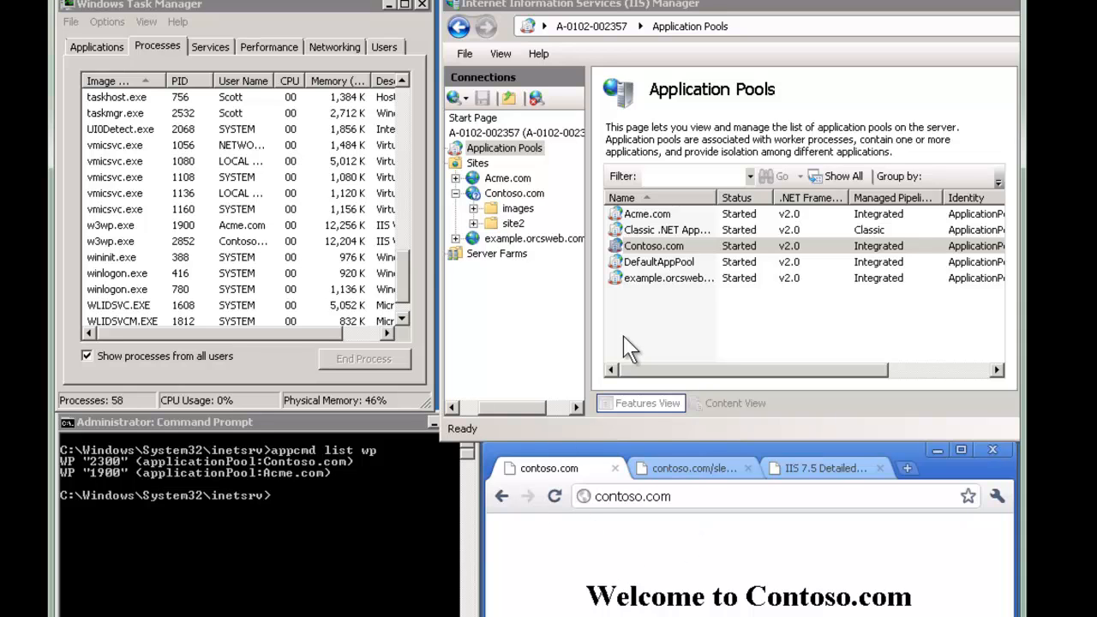
pyautogui.moveTo(127, 255)
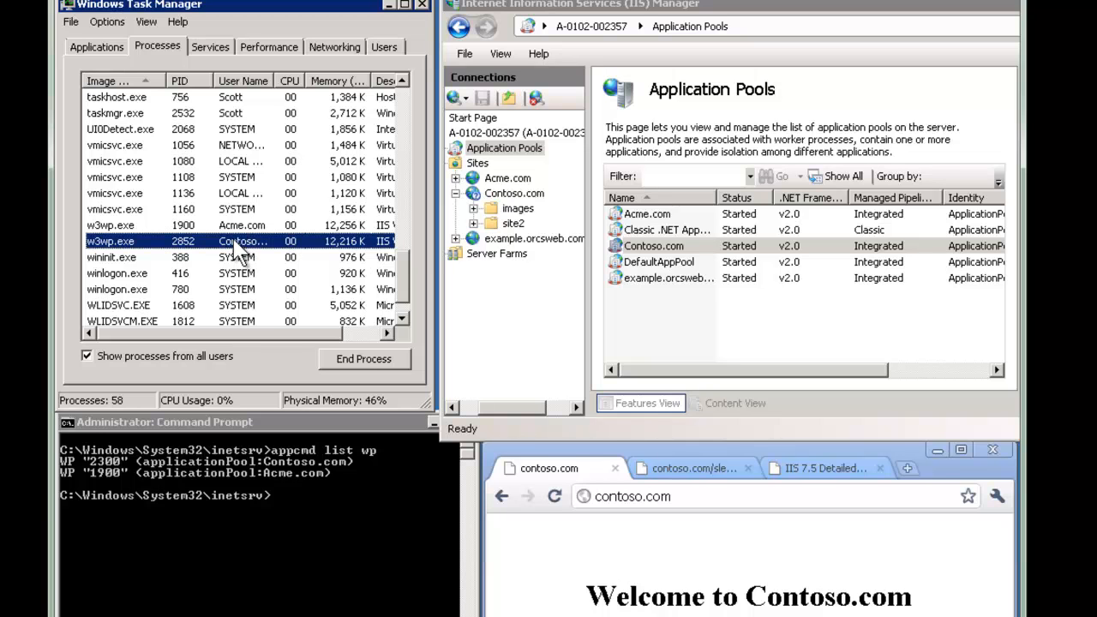
pyautogui.moveTo(128, 261)
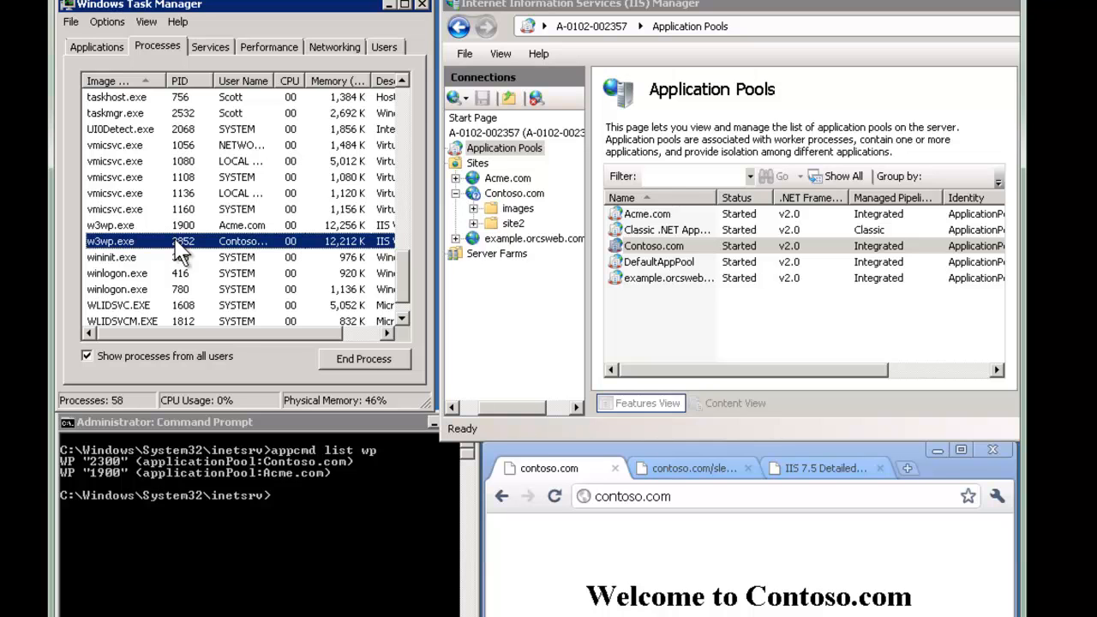
pyautogui.click(653, 245)
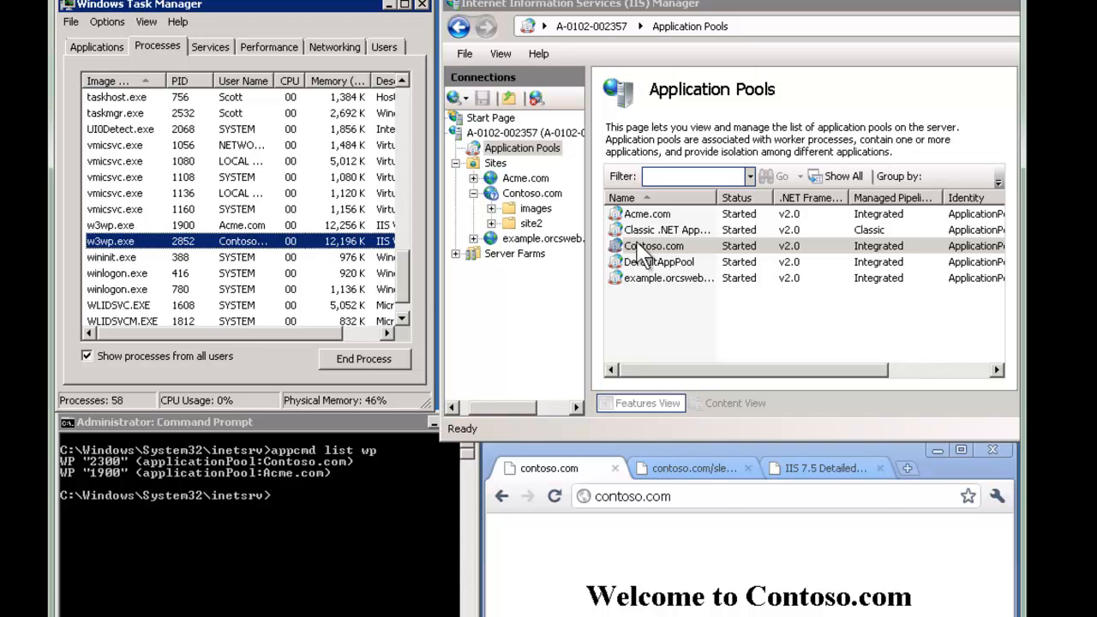
pyautogui.rightClick(654, 246)
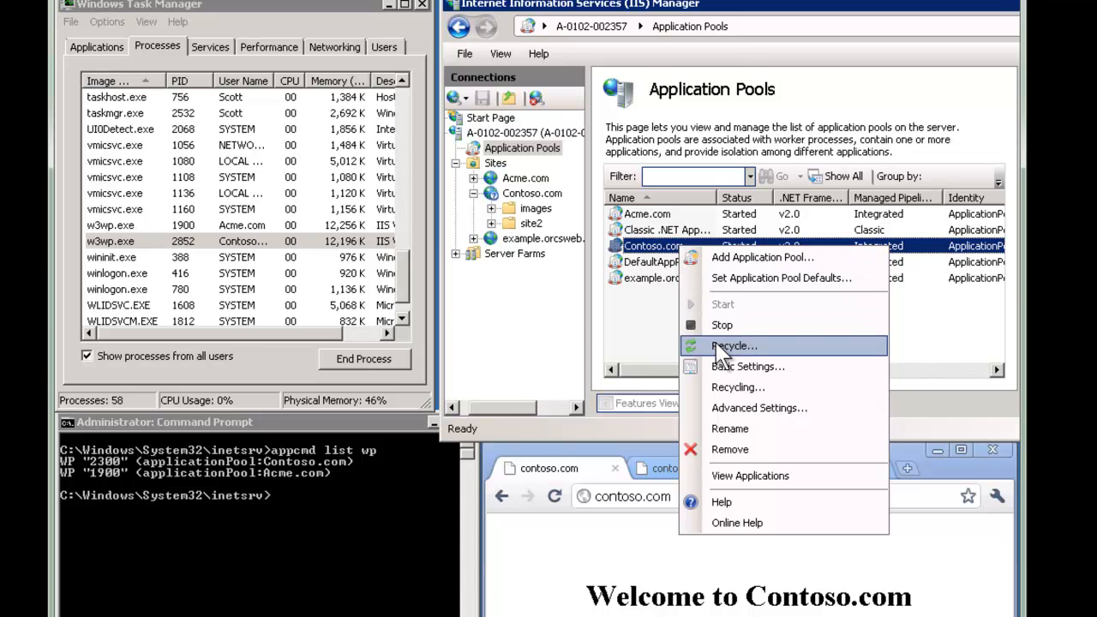
pyautogui.click(732, 346)
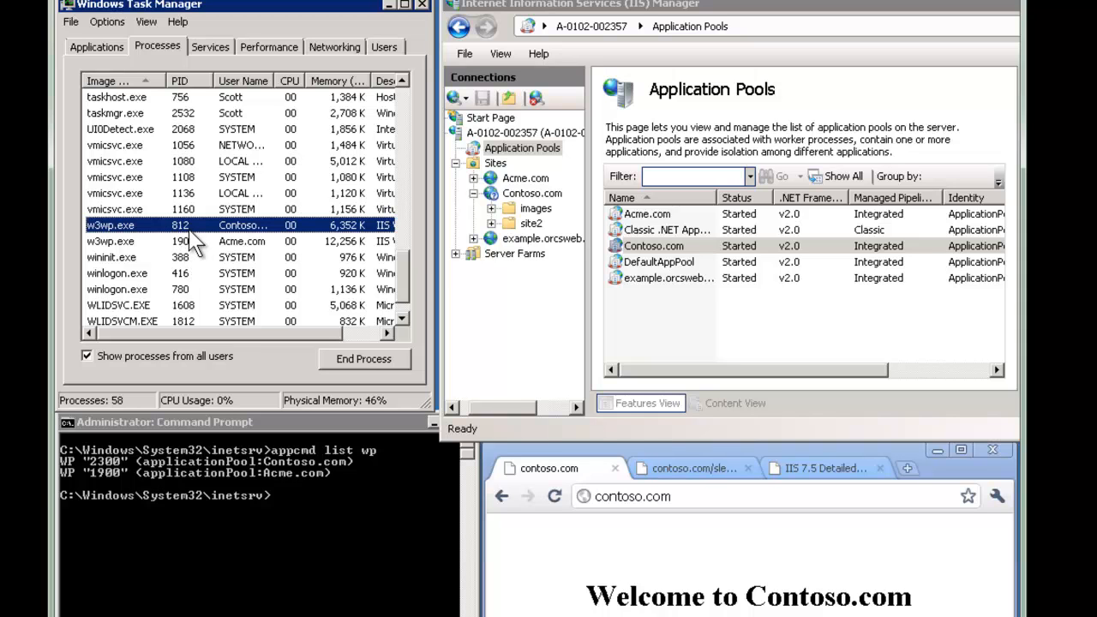
pyautogui.moveTo(210, 242)
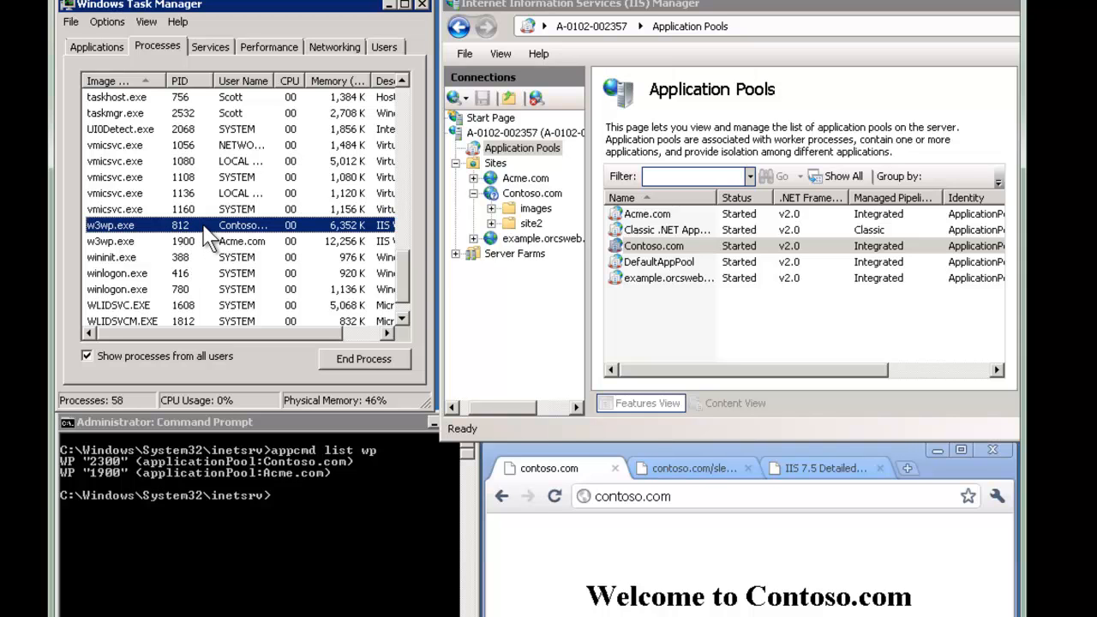
pyautogui.moveTo(265, 229)
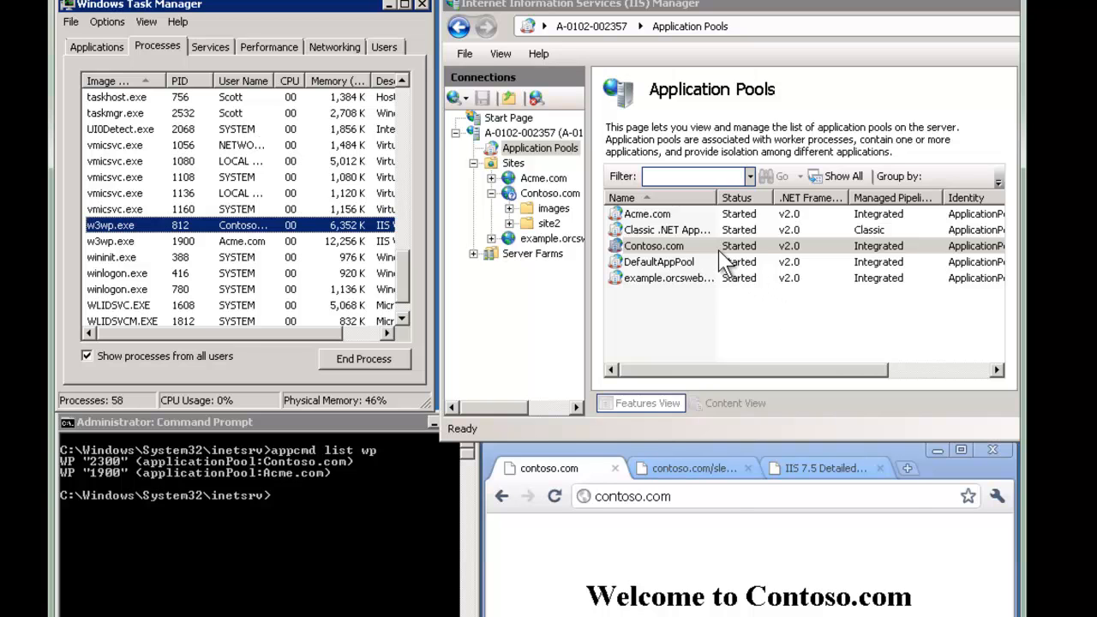
pyautogui.rightClick(653, 246)
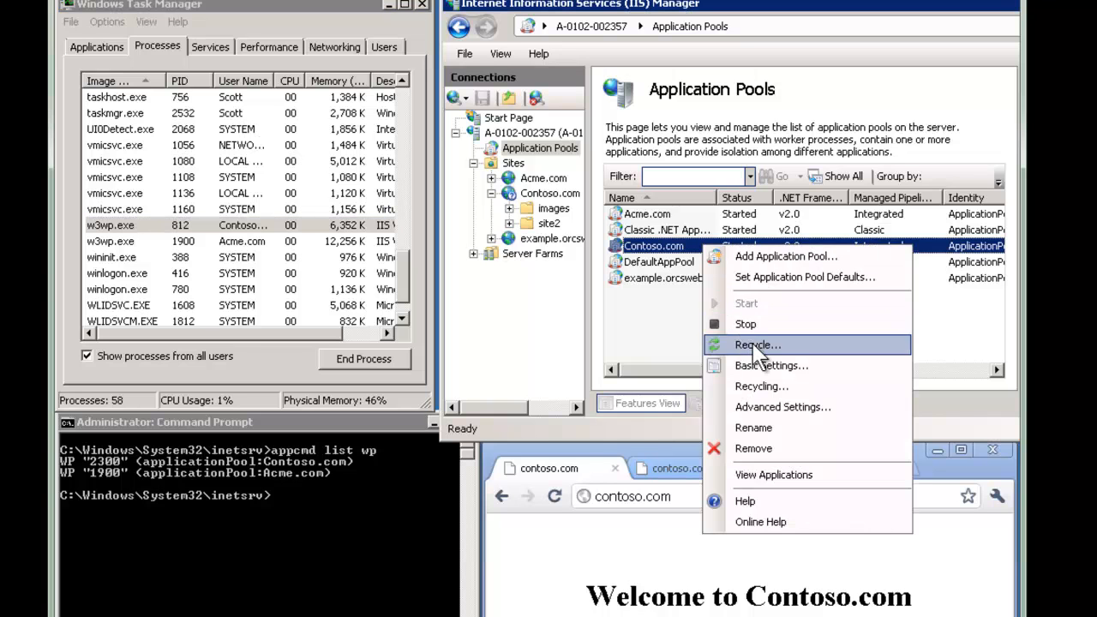
pyautogui.click(757, 345)
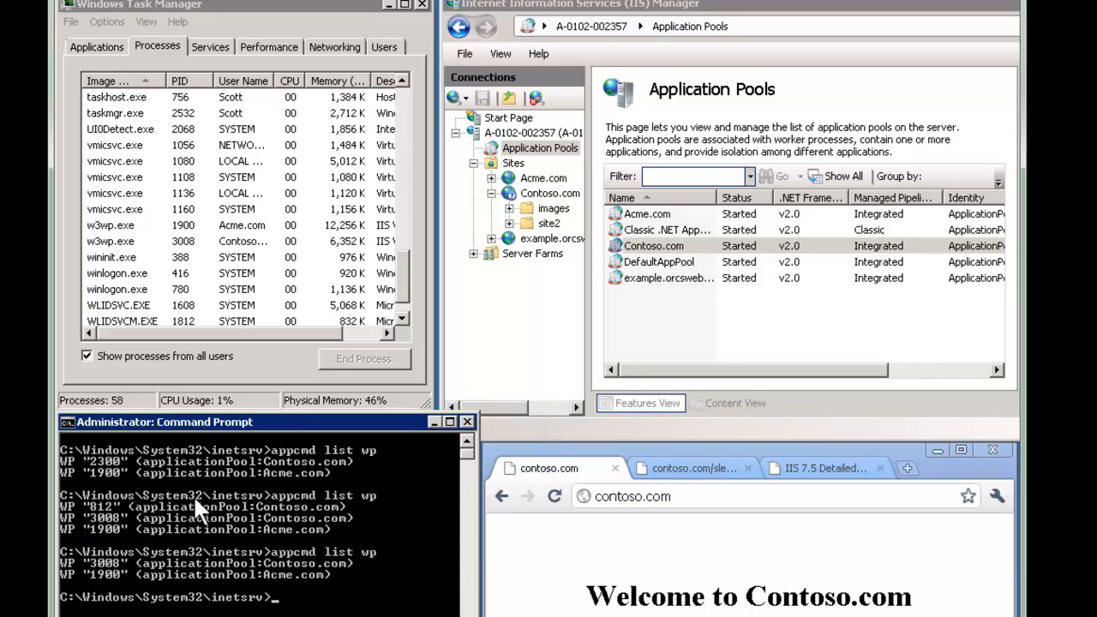
pyautogui.moveTo(94, 521)
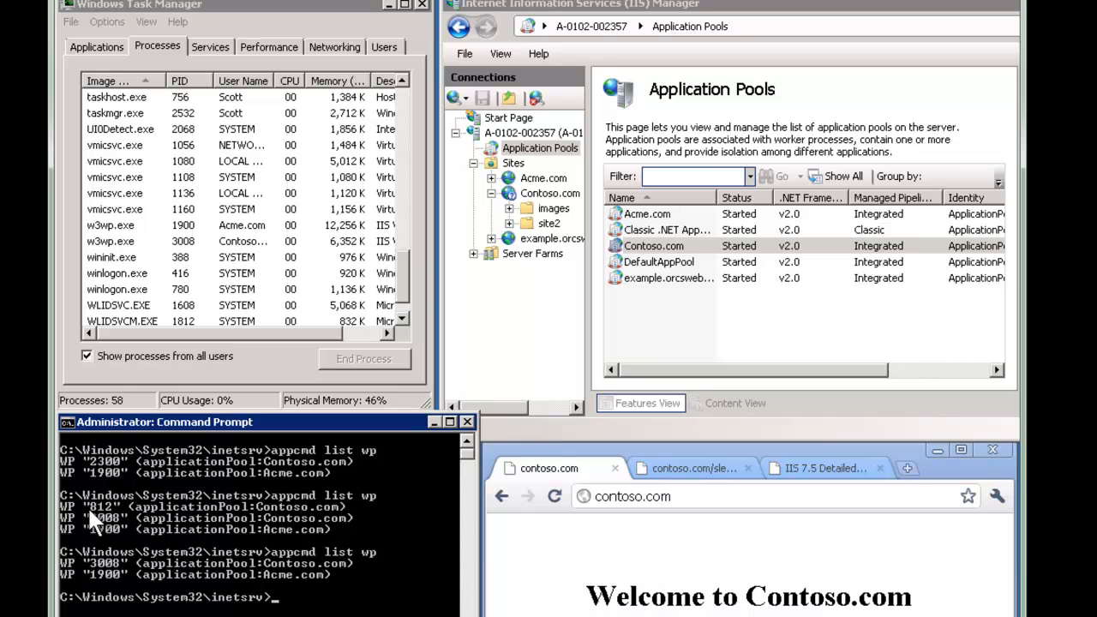
pyautogui.moveTo(97, 547)
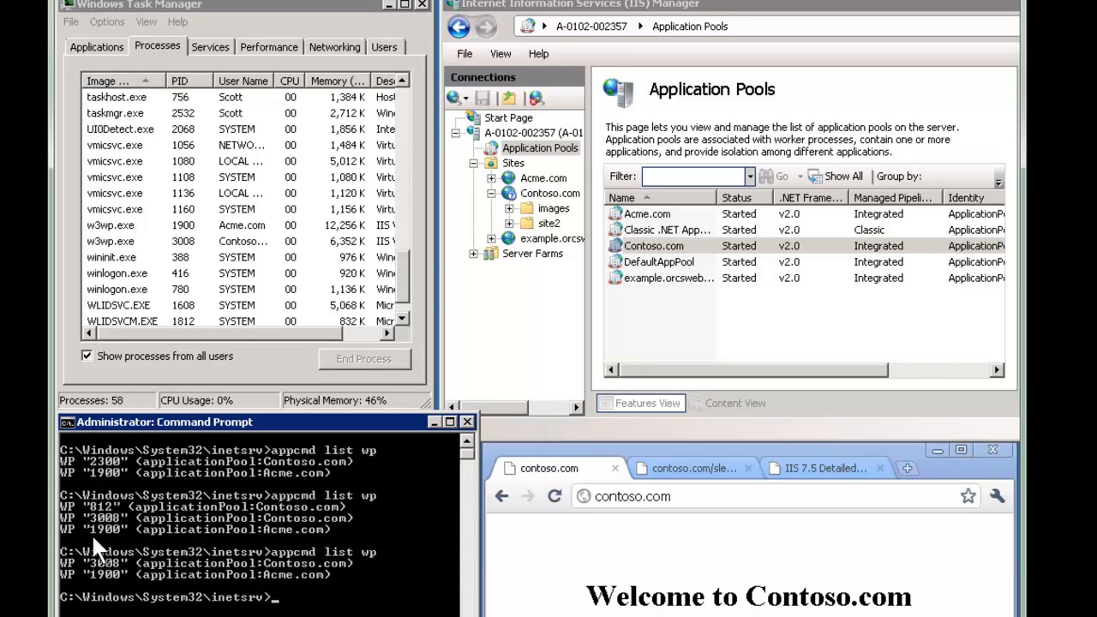
pyautogui.moveTo(137, 575)
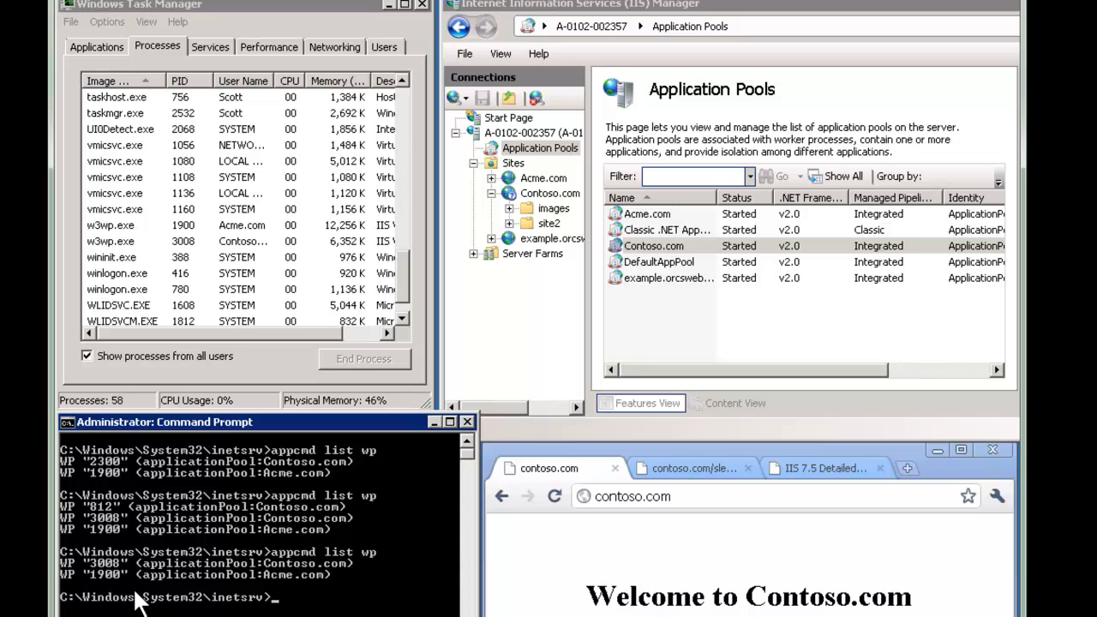
pyautogui.moveTo(109, 465)
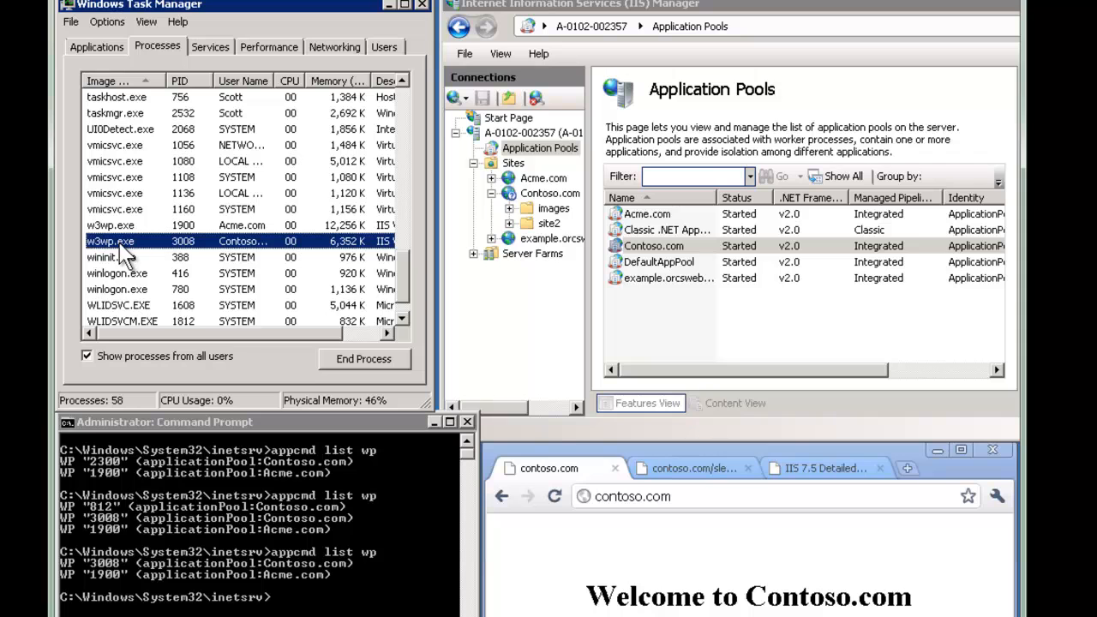
pyautogui.moveTo(193, 275)
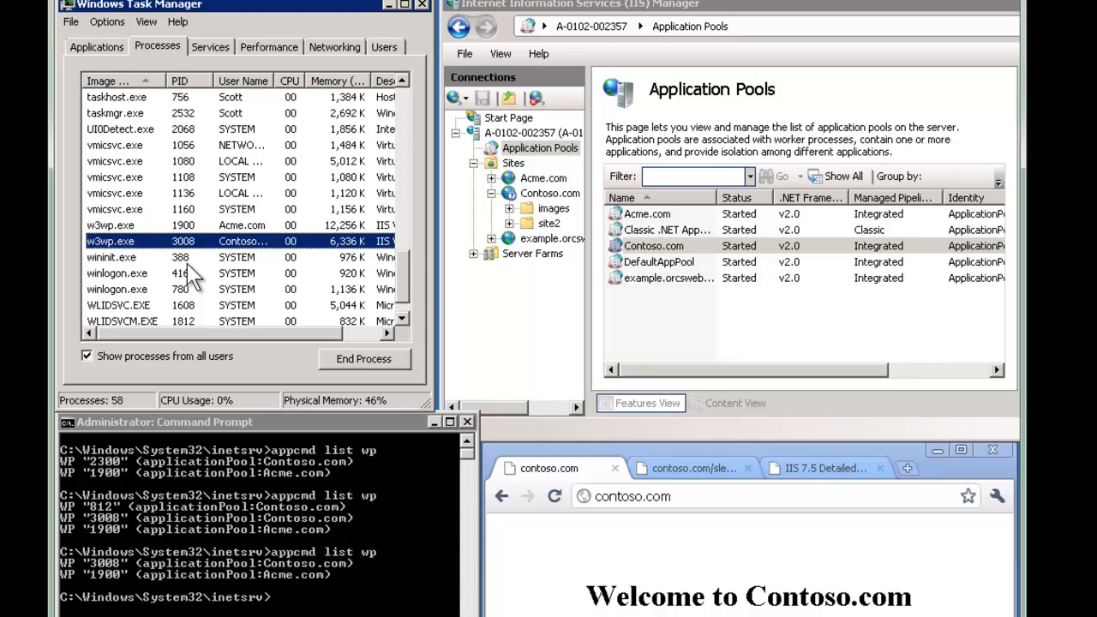
pyautogui.moveTo(141, 252)
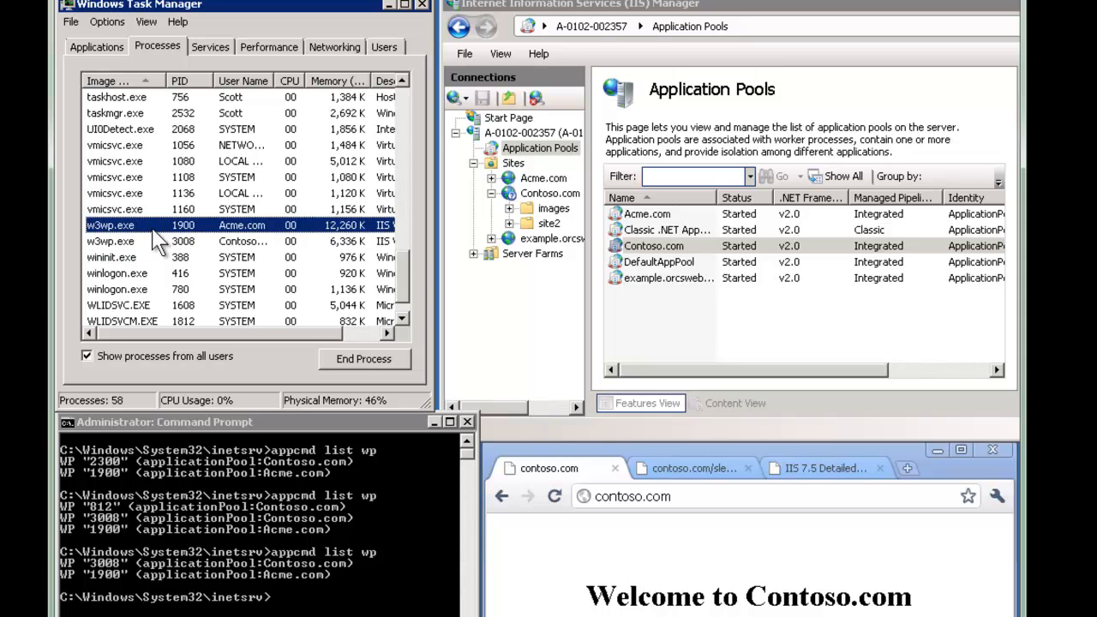
pyautogui.moveTo(212, 235)
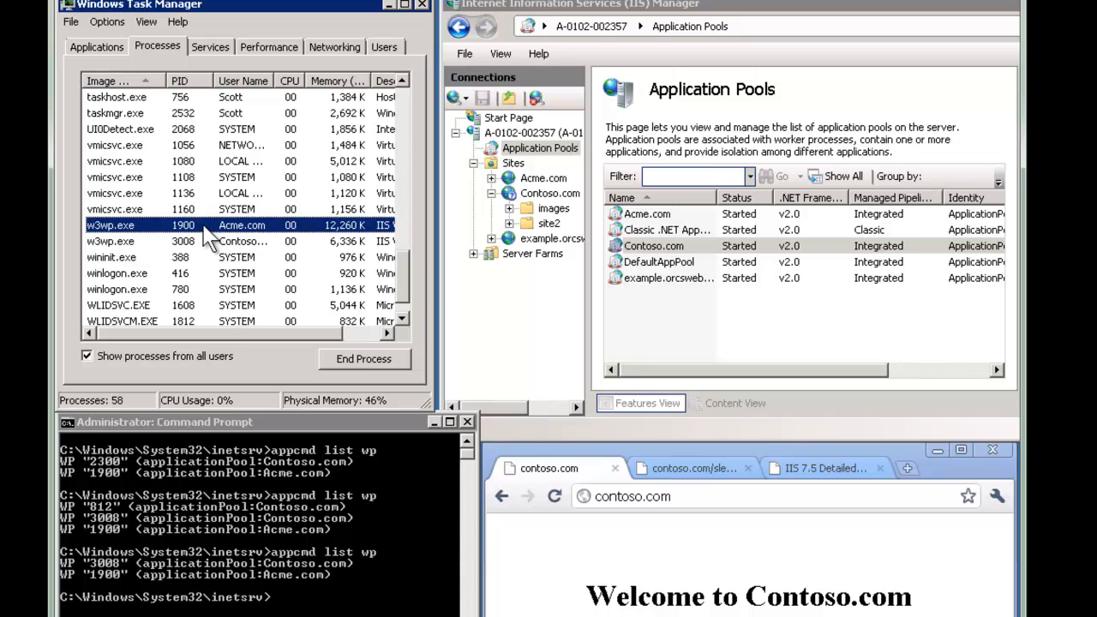
pyautogui.moveTo(209, 240)
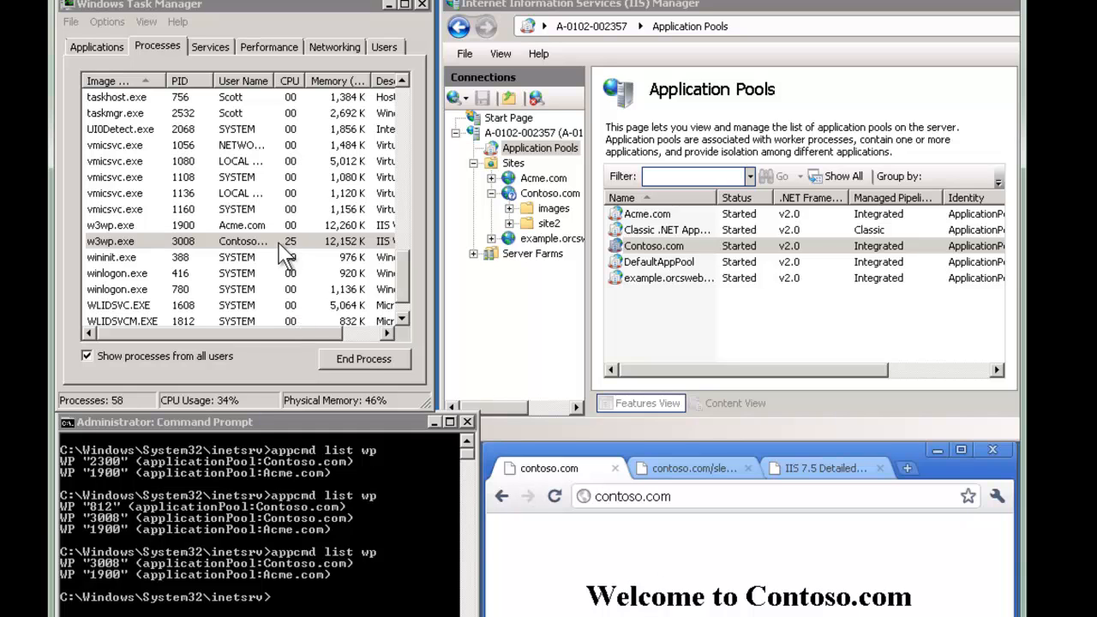
# End the Contoso.com w3wp.exe worker process 3008 in Task Manager
pyautogui.click(363, 358)
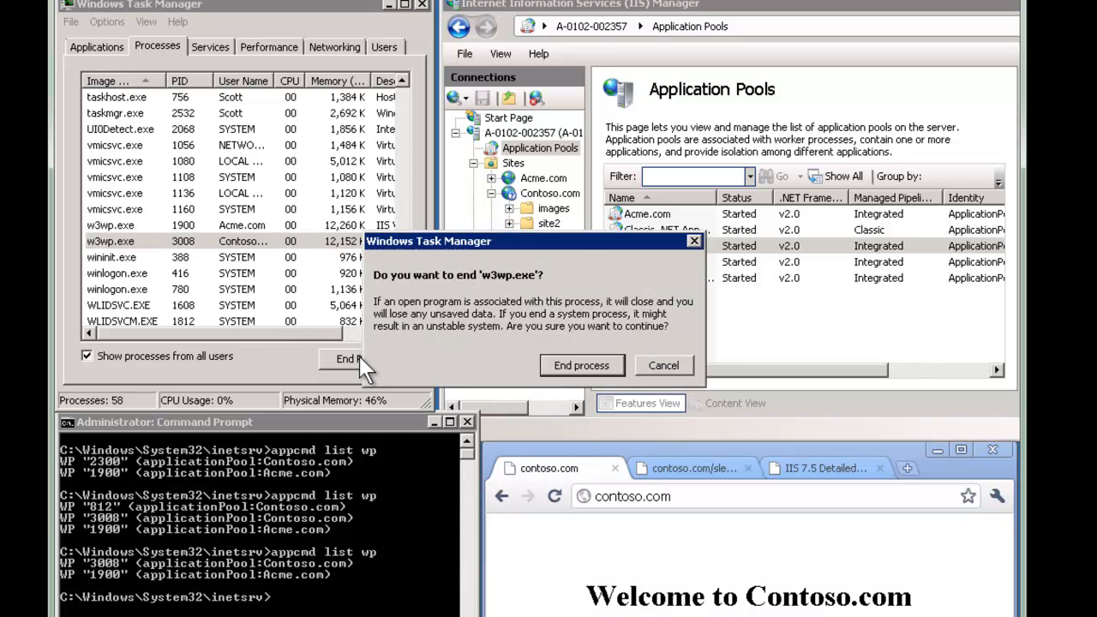
pyautogui.click(581, 365)
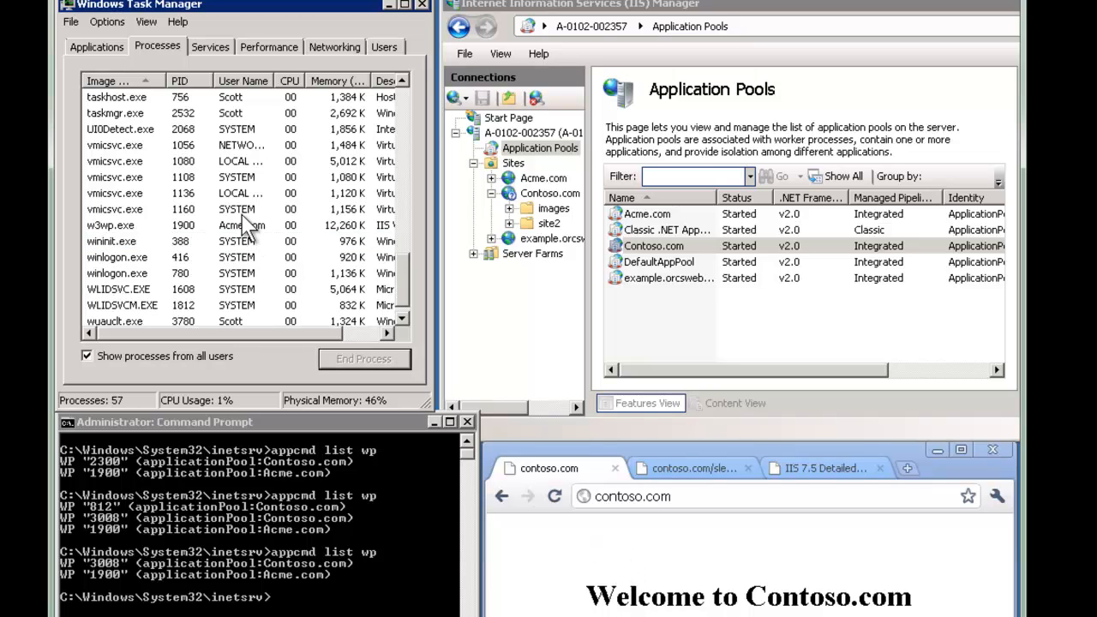
pyautogui.moveTo(212, 248)
pyautogui.write('appcmd list wp')
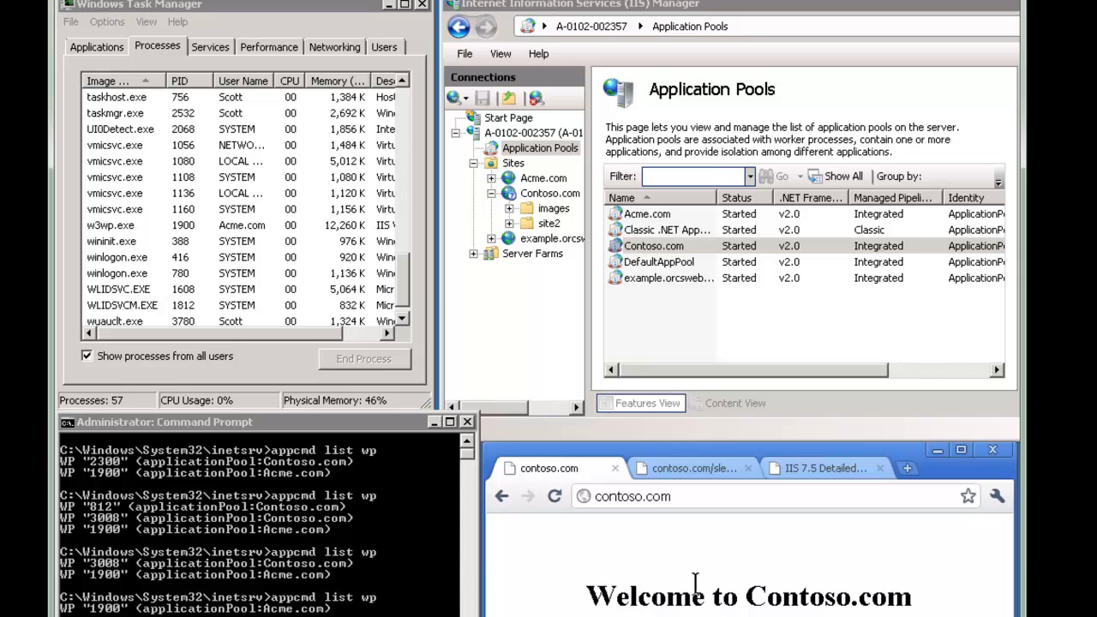
pyautogui.moveTo(187, 258)
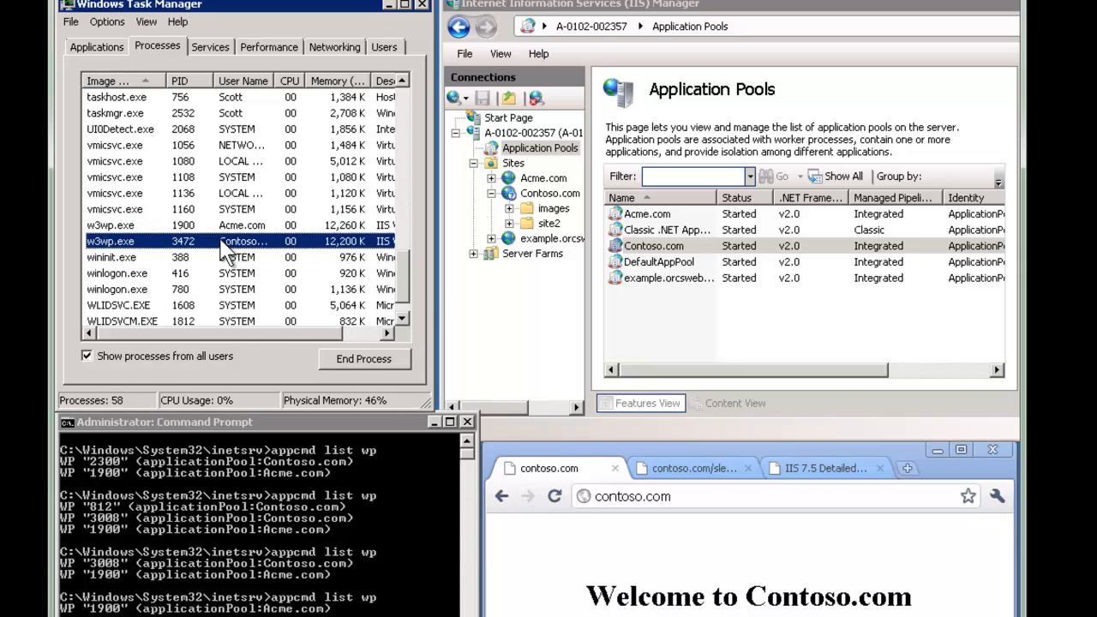
pyautogui.moveTo(677, 591)
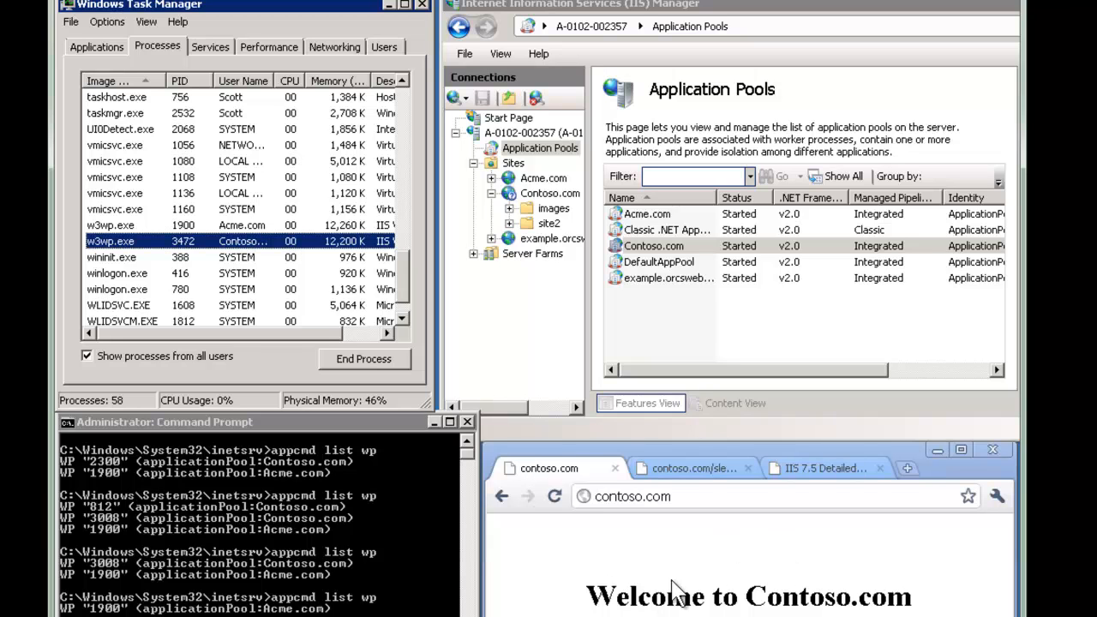
pyautogui.moveTo(748, 572)
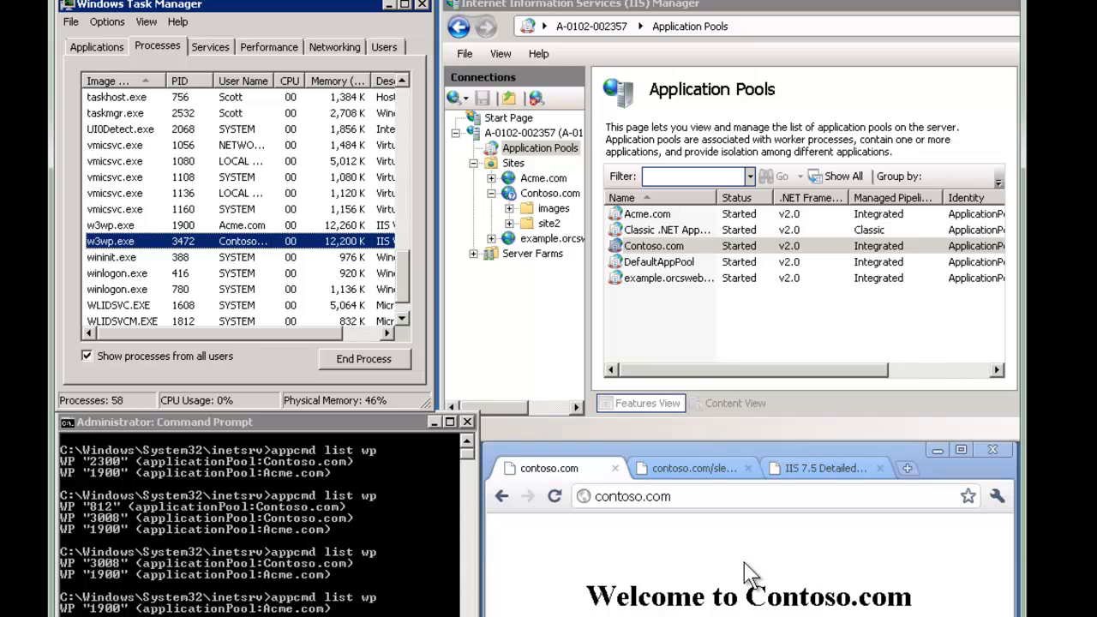
pyautogui.moveTo(582, 304)
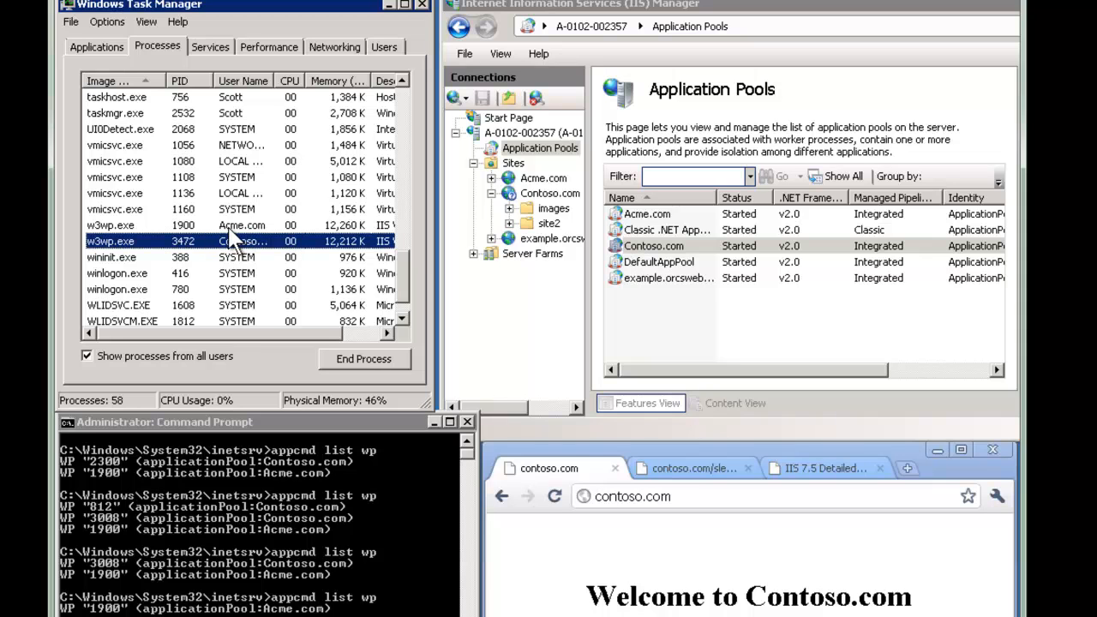
pyautogui.moveTo(107, 258)
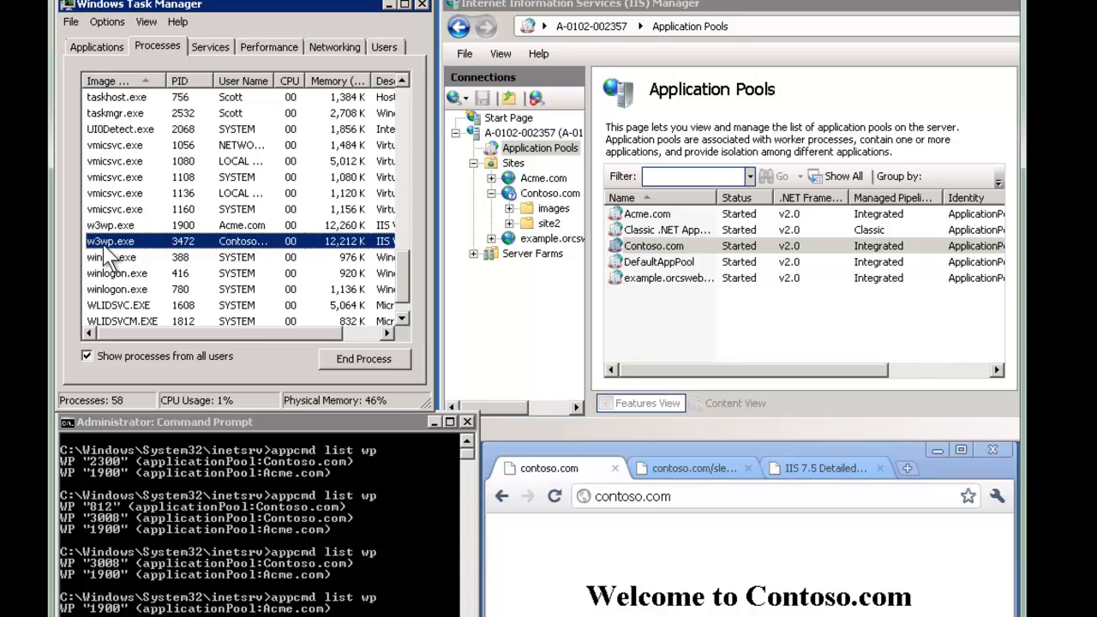
# Bring up actions for Contoso.com's new w3wp.exe (3472), then show the Acme.com page
pyautogui.rightClick(110, 241)
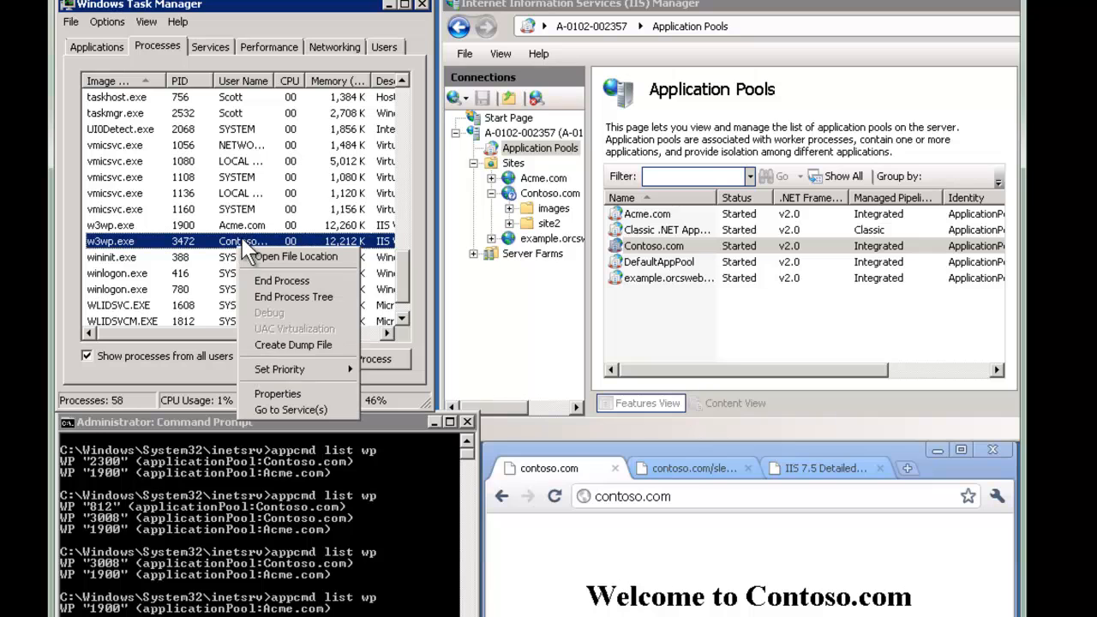
pyautogui.click(109, 241)
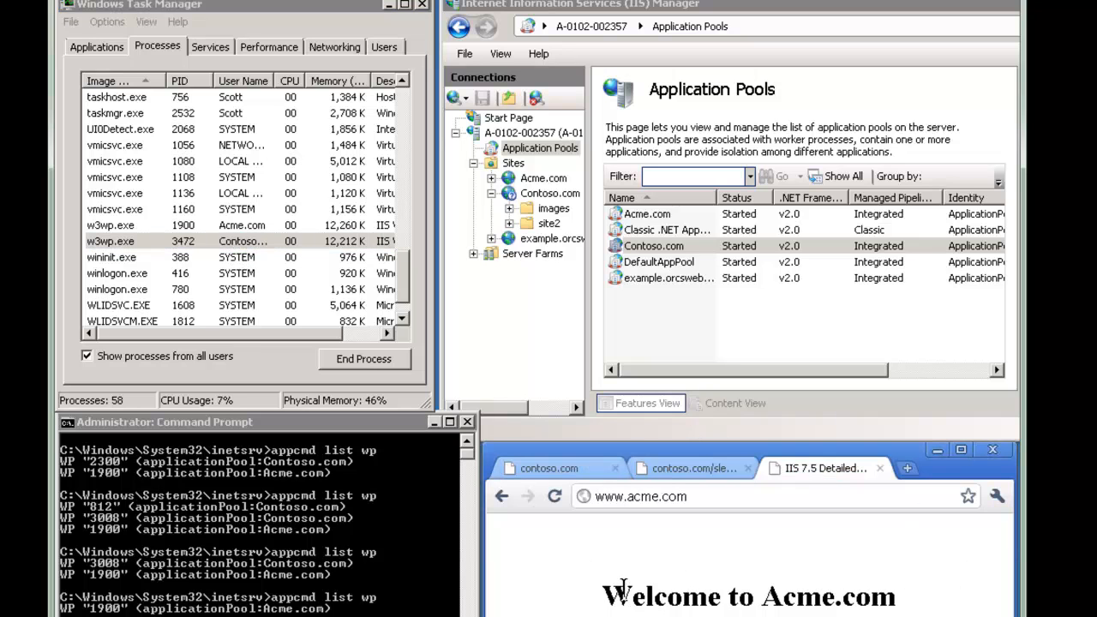
# Switch Chrome to the contoso.com/sleep.aspx page showing "It's nap time." with timestamps
pyautogui.click(689, 468)
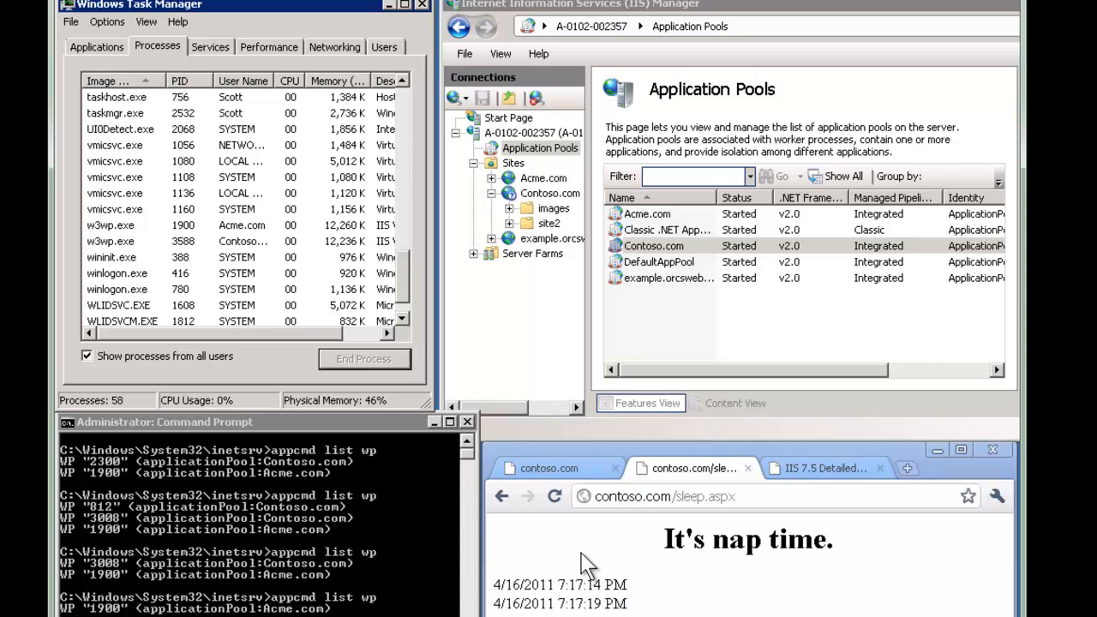
pyautogui.moveTo(188, 253)
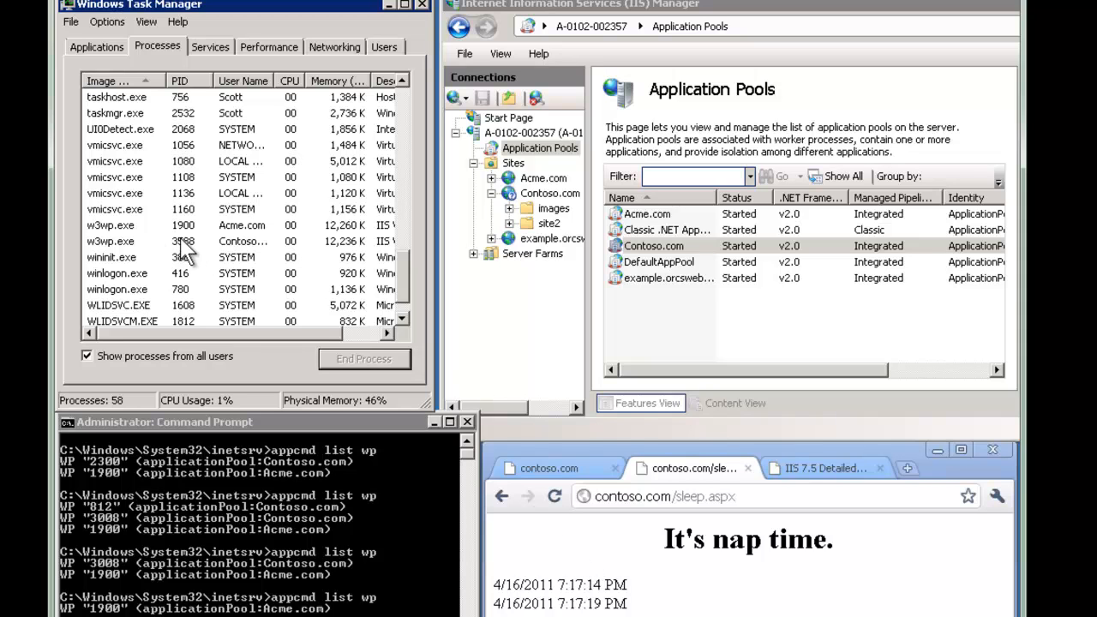
pyautogui.moveTo(158, 262)
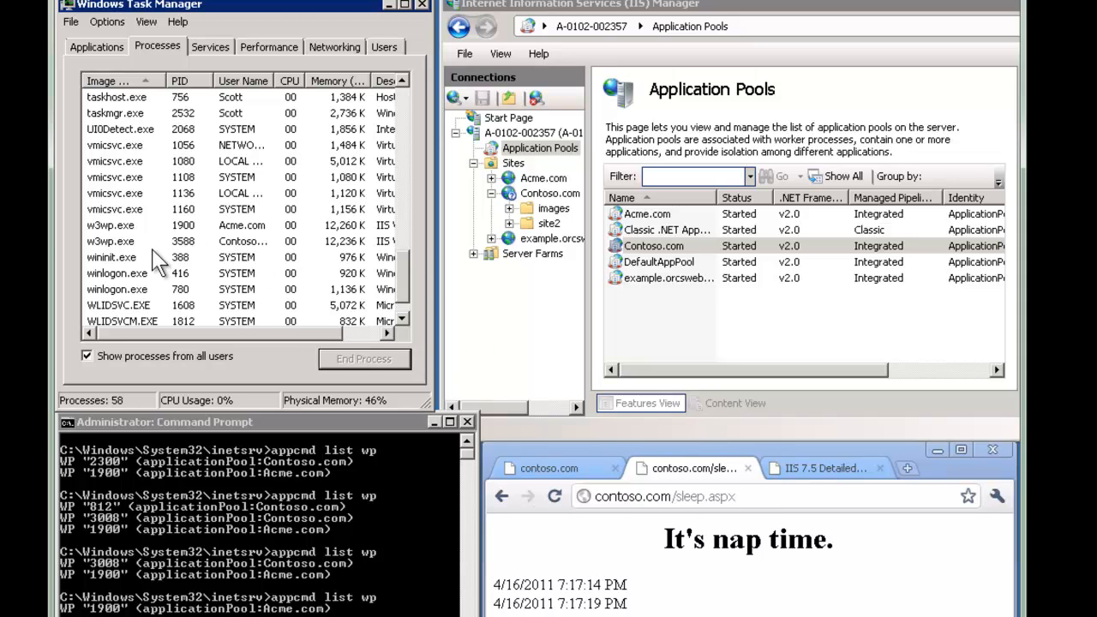
pyautogui.click(110, 241)
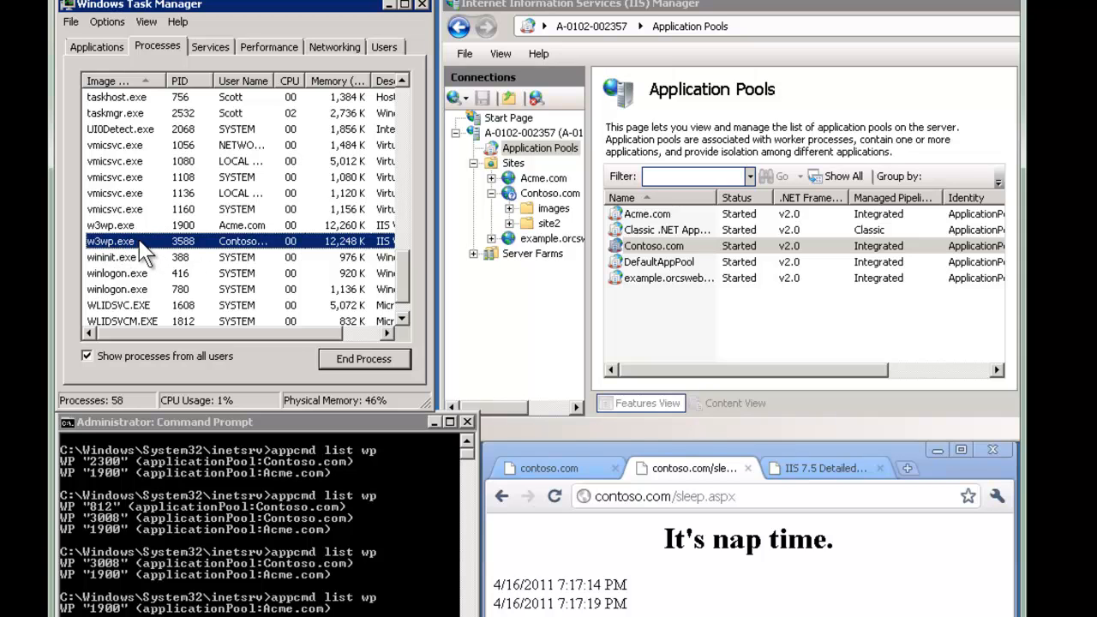
pyautogui.moveTo(265, 257)
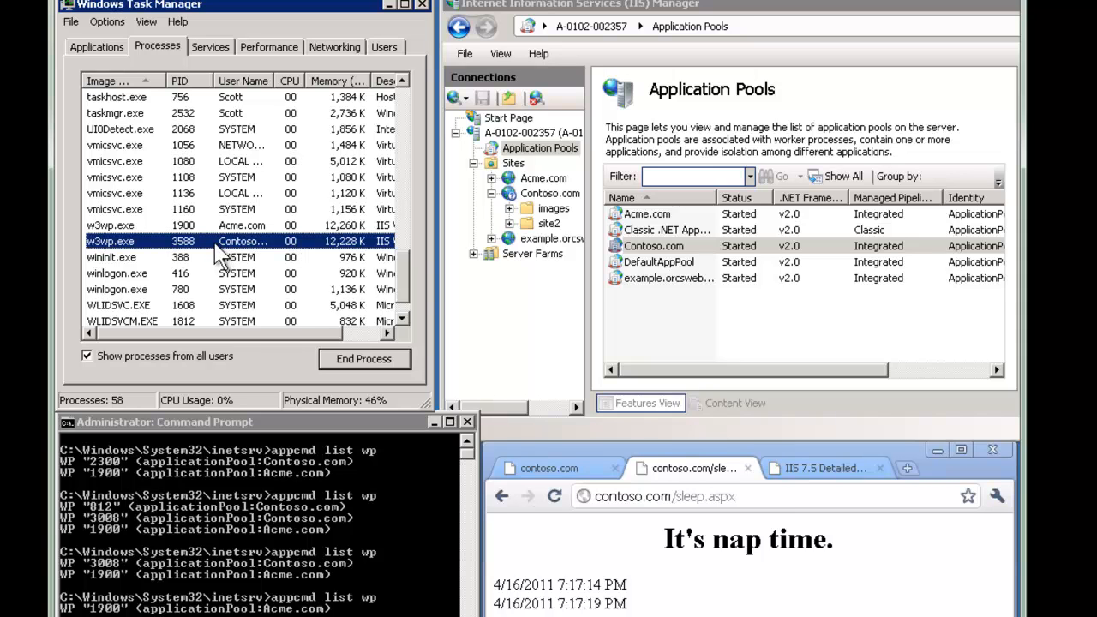
# Set Contoso.com pool recycling to a specific time of day, entering a time beginning 4:
pyautogui.rightClick(653, 246)
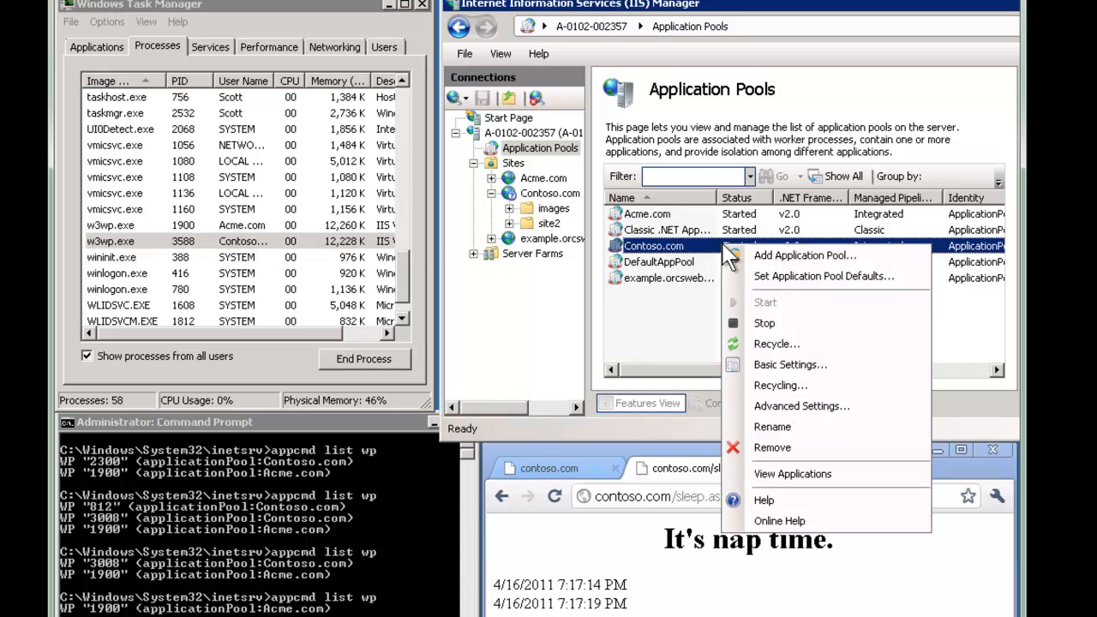
pyautogui.moveTo(789, 364)
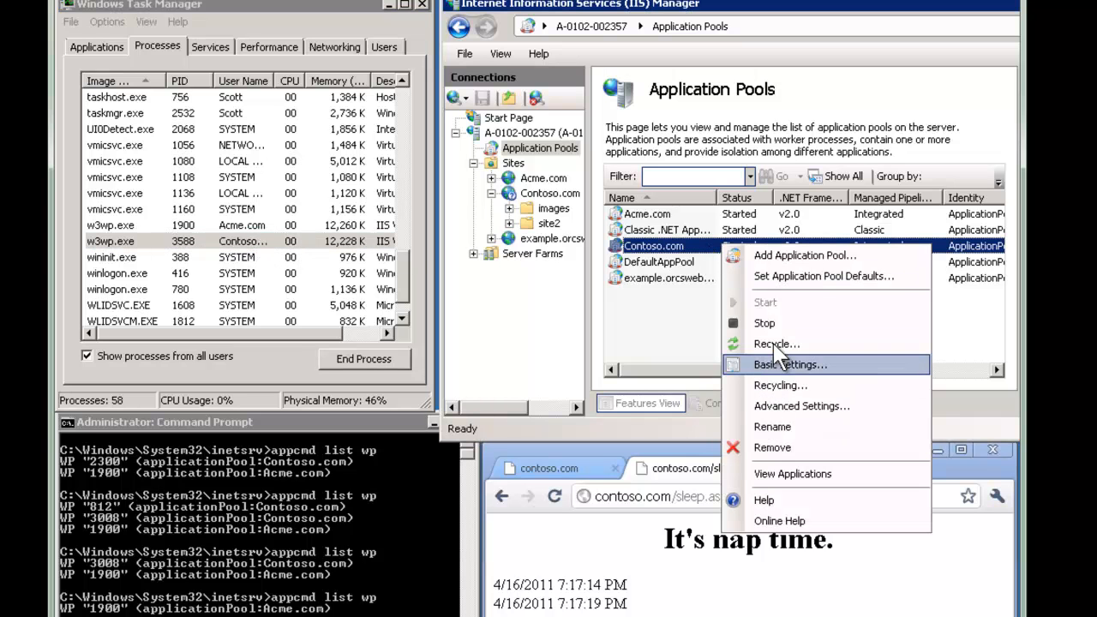
pyautogui.moveTo(775, 344)
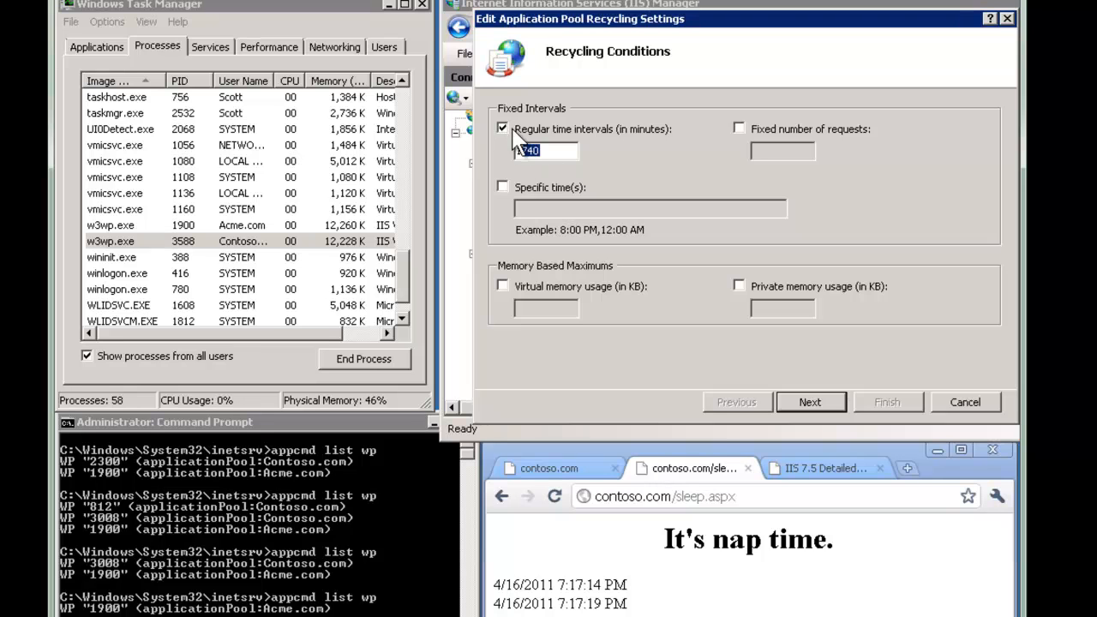
pyautogui.click(502, 186)
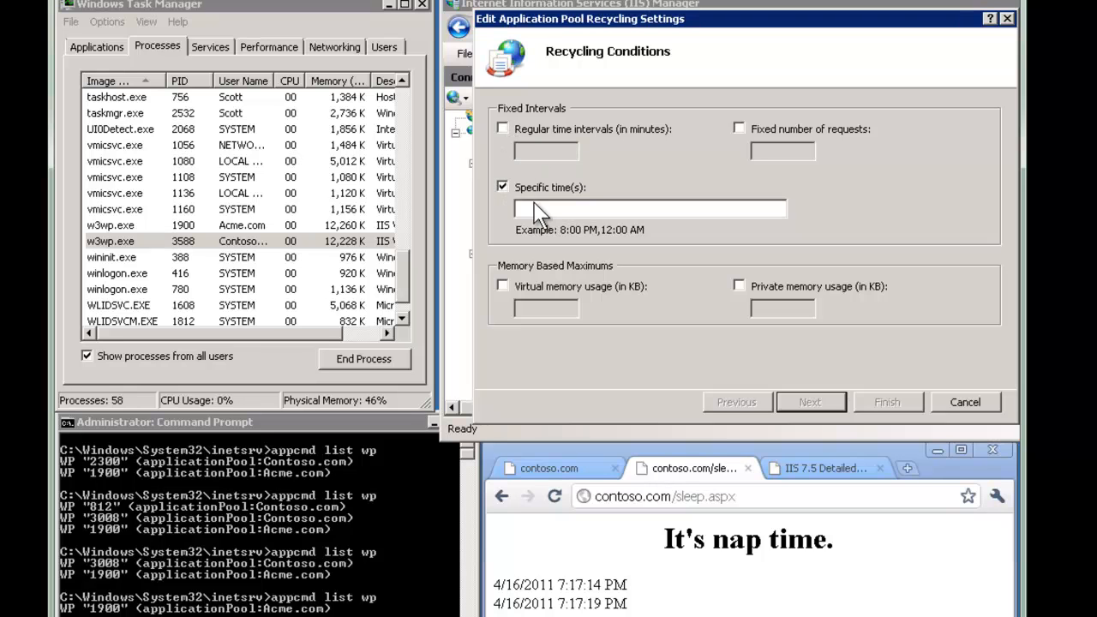
pyautogui.write('4:')
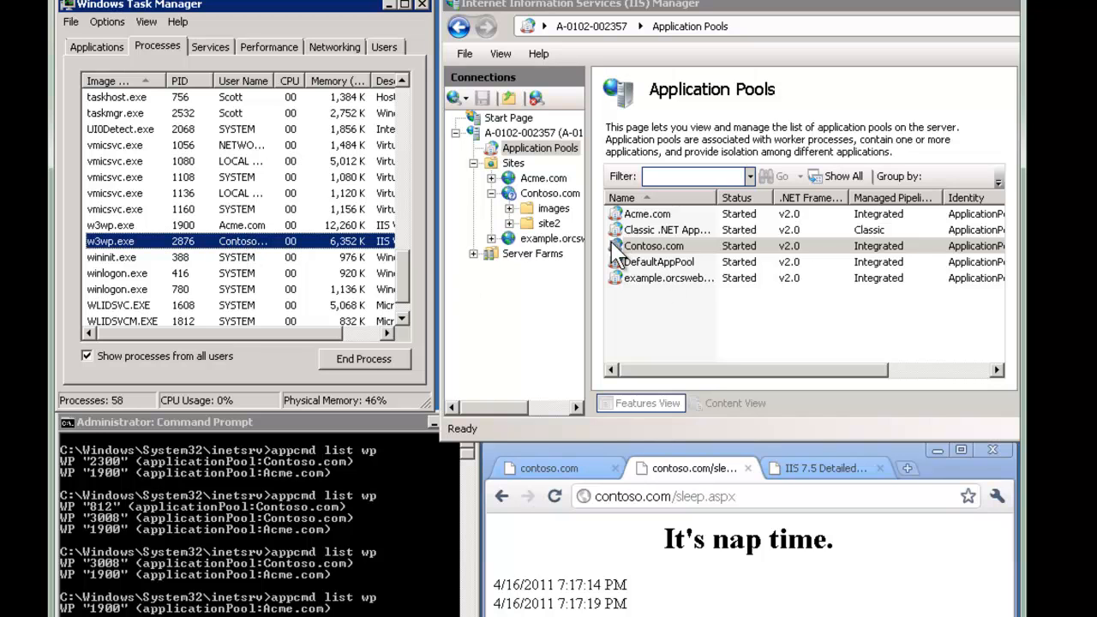
# Recycle the Contoso.com pool, moving its worker from PID 2876 to 3760
pyautogui.click(653, 246)
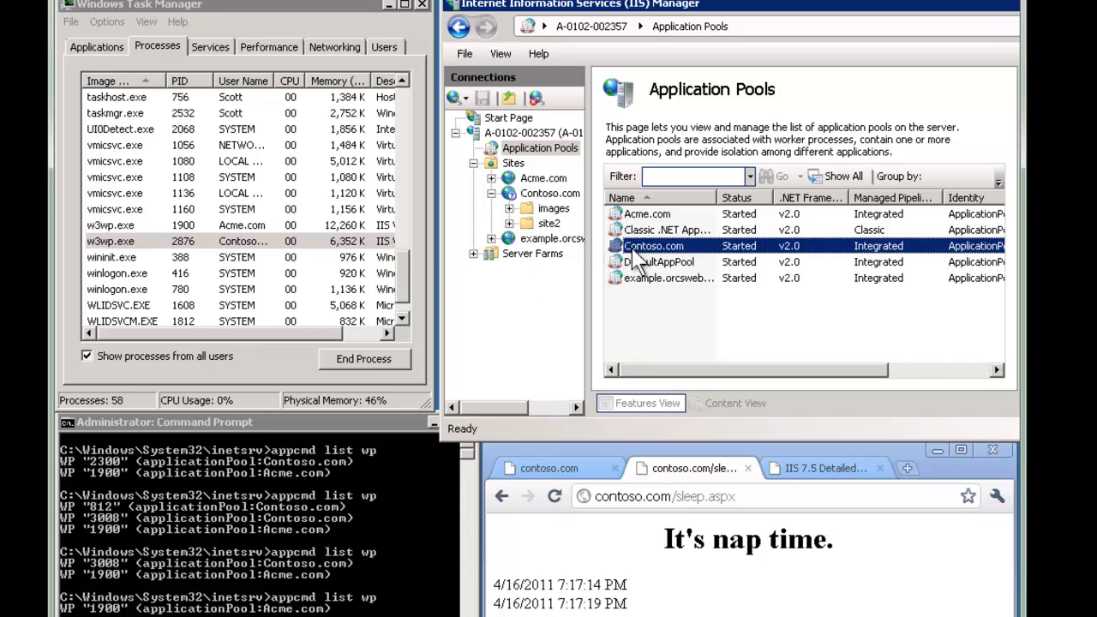
pyautogui.rightClick(653, 246)
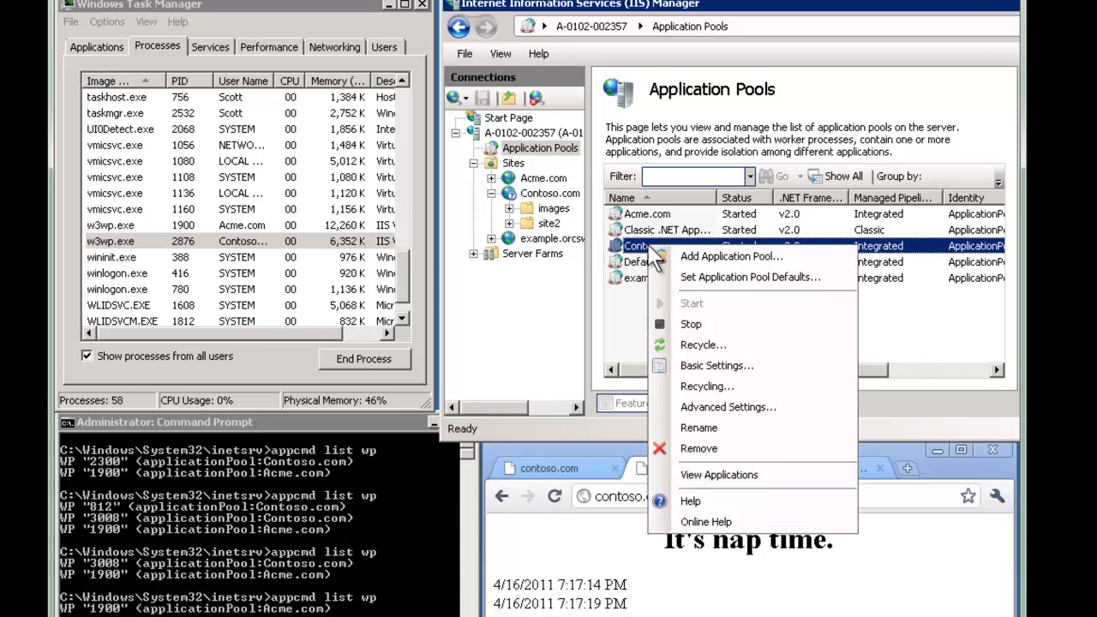
pyautogui.moveTo(703, 344)
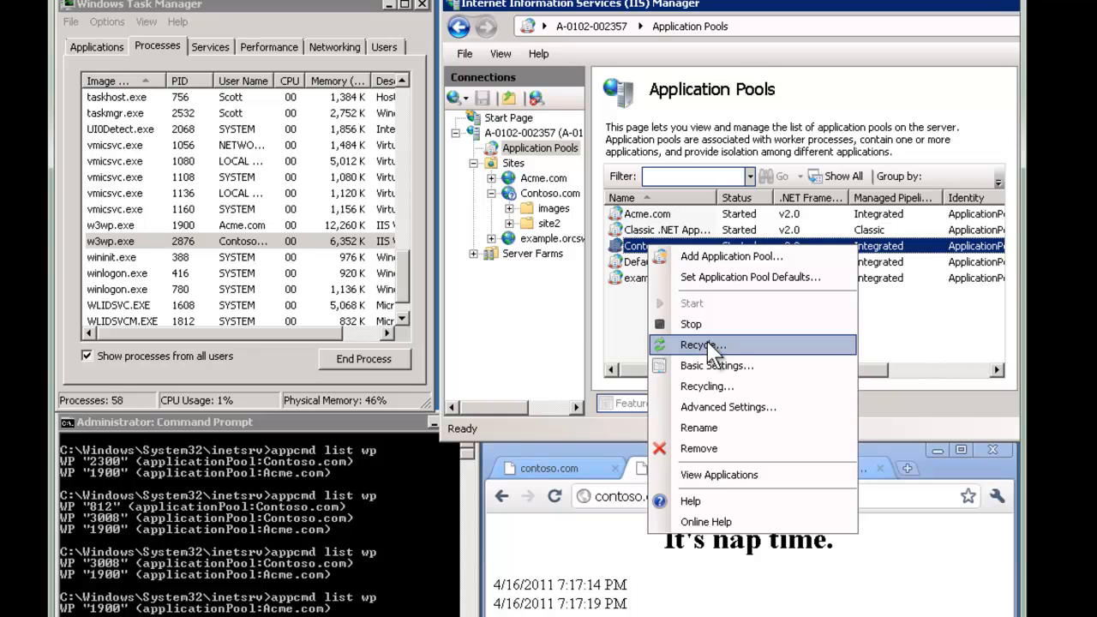
pyautogui.click(695, 344)
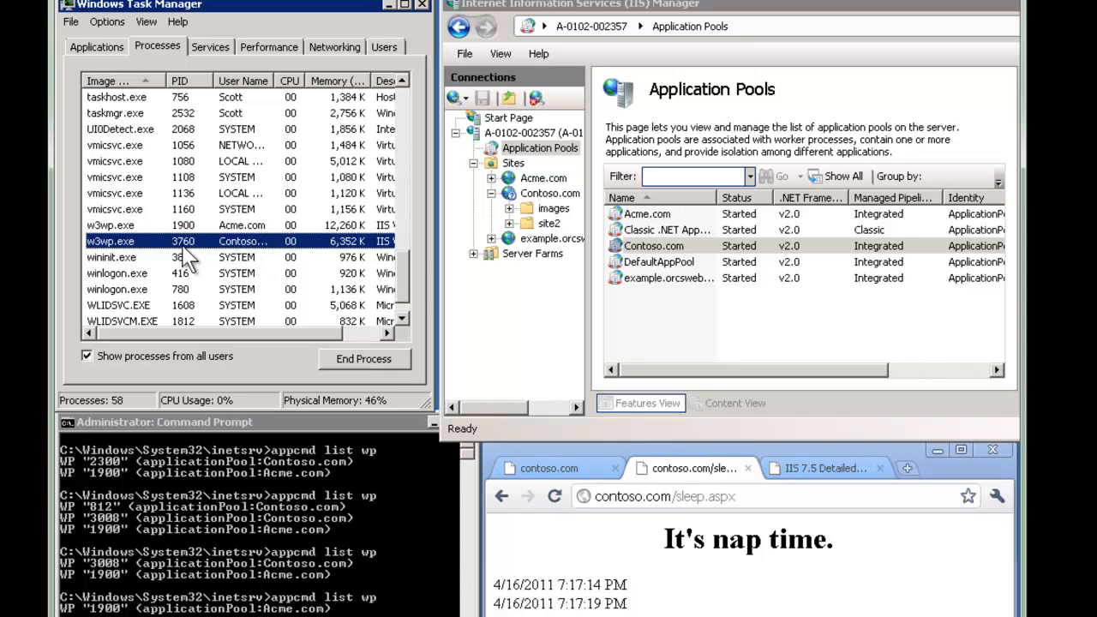
pyautogui.moveTo(294, 253)
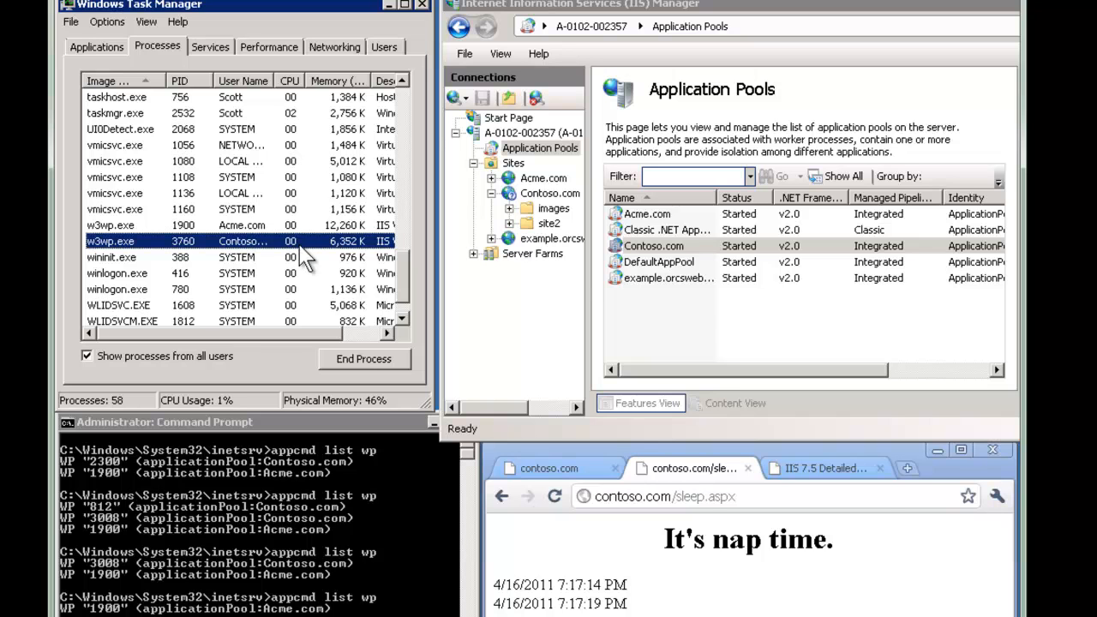
pyautogui.rightClick(654, 245)
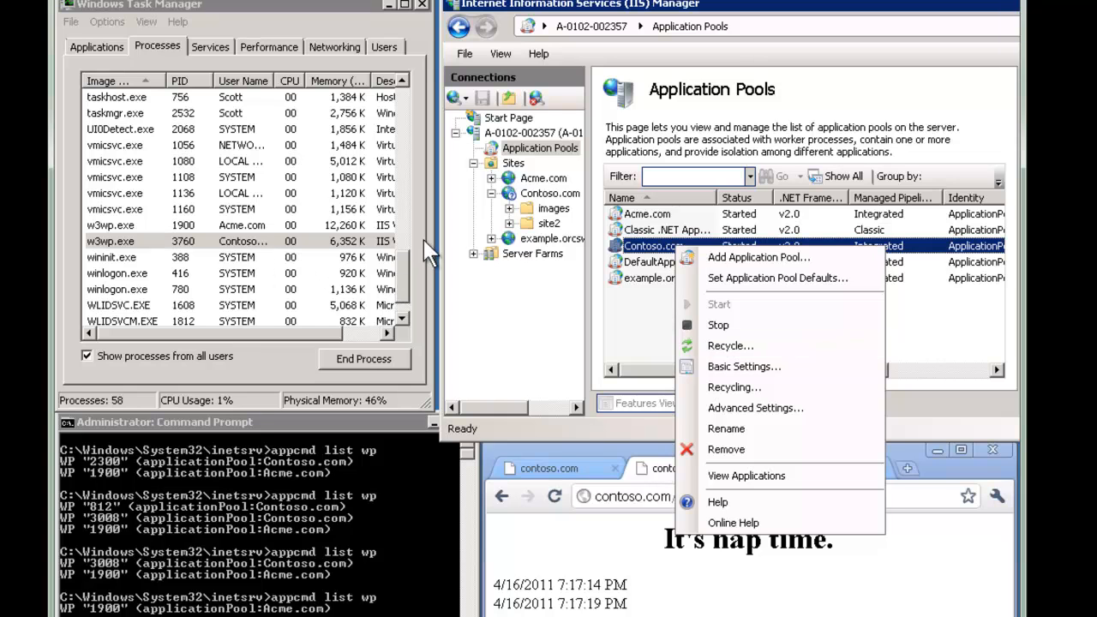
pyautogui.moveTo(630, 279)
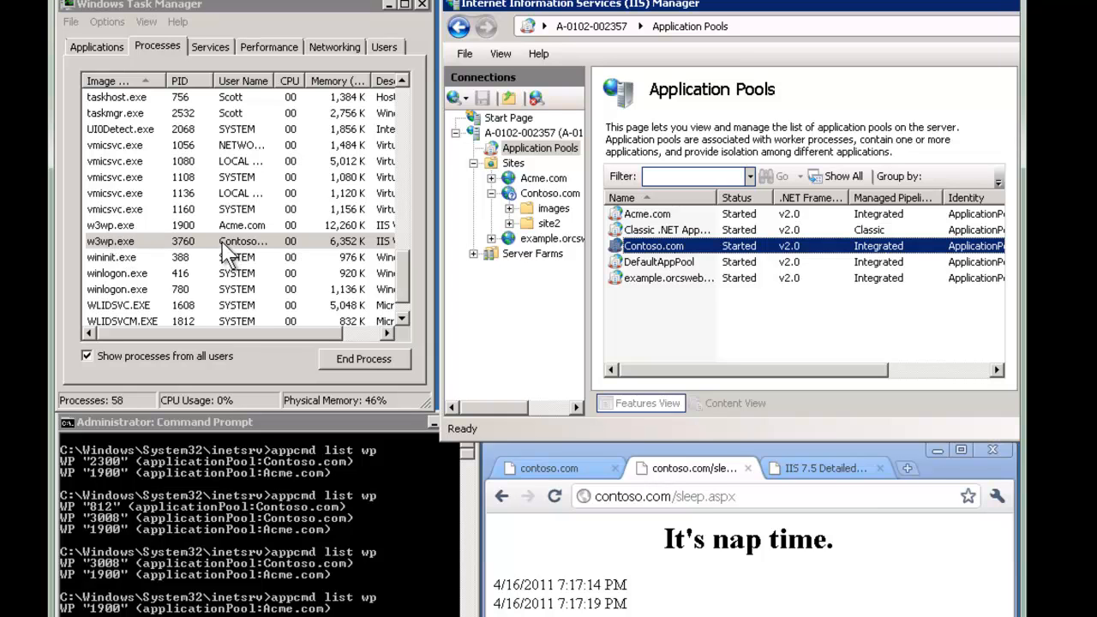
pyautogui.moveTo(221, 245)
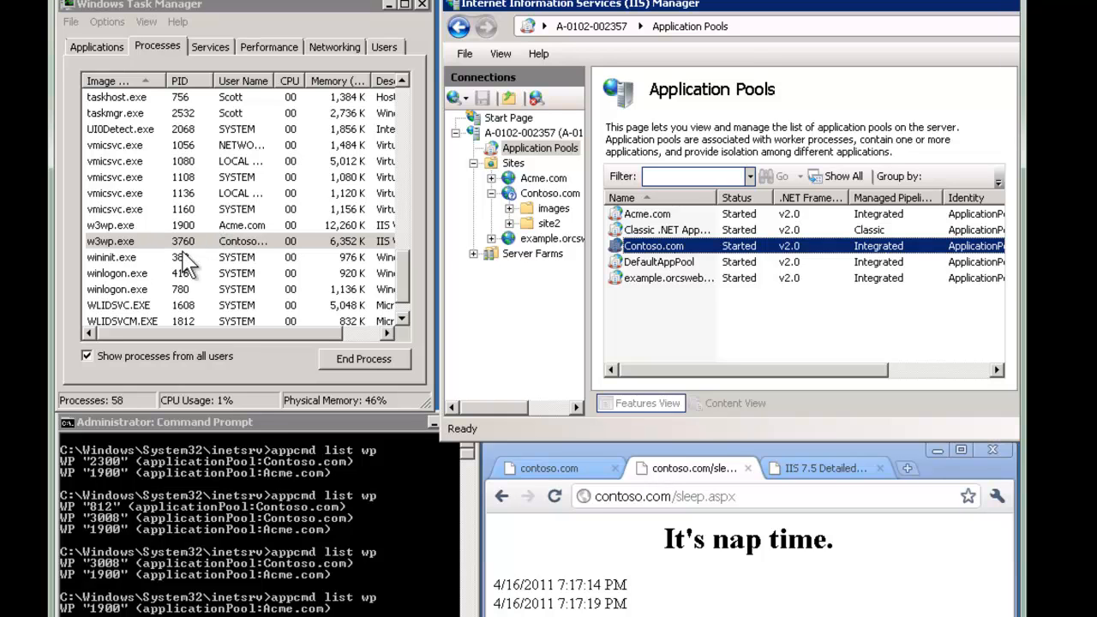
pyautogui.moveTo(193, 262)
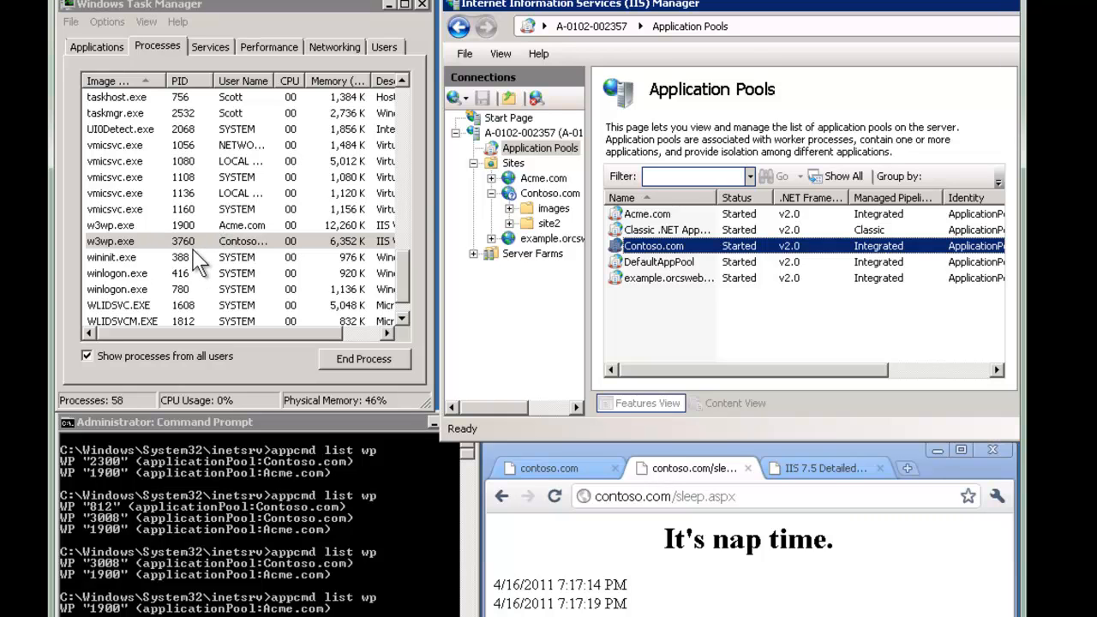
pyautogui.moveTo(201, 268)
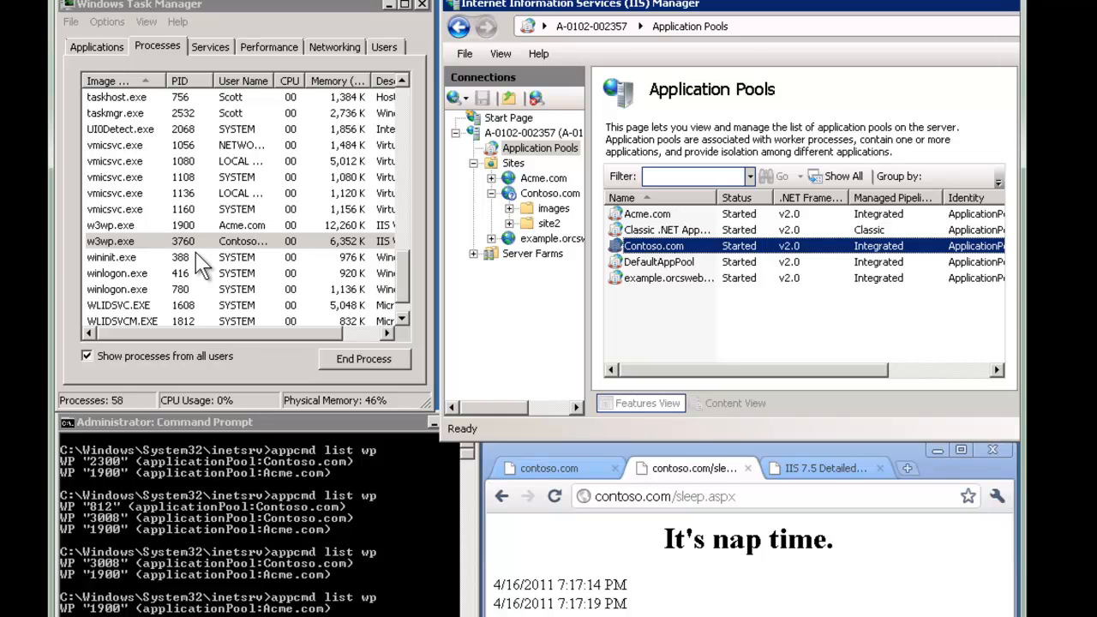
pyautogui.moveTo(188, 261)
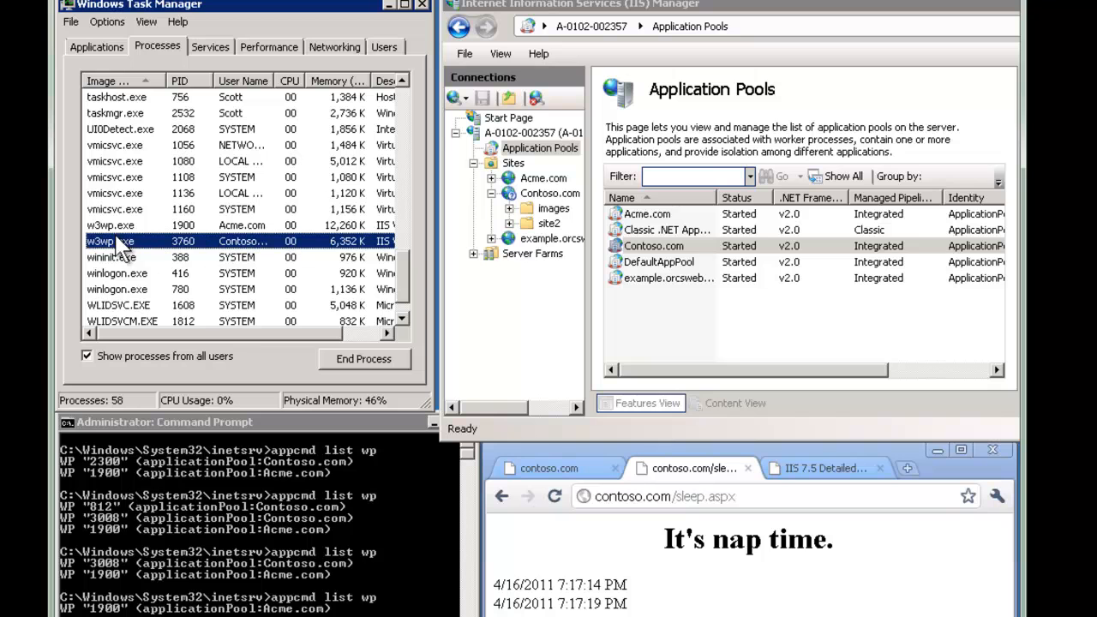
# End Contoso.com's w3wp.exe worker 3760, leaving Acme.com's process 1900 running
pyautogui.click(363, 359)
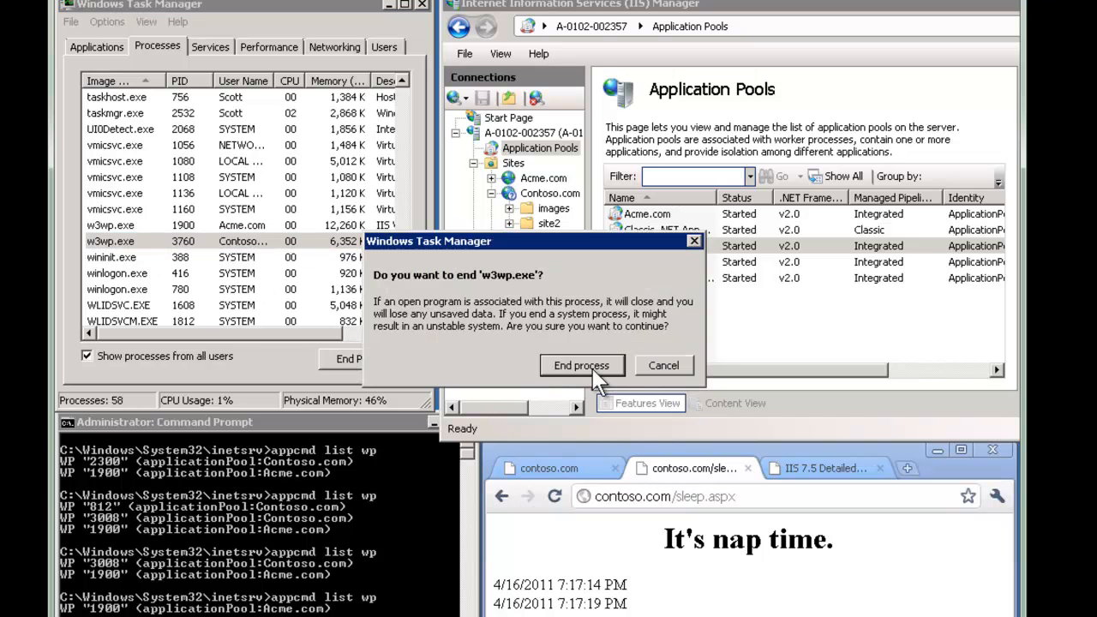
pyautogui.click(581, 365)
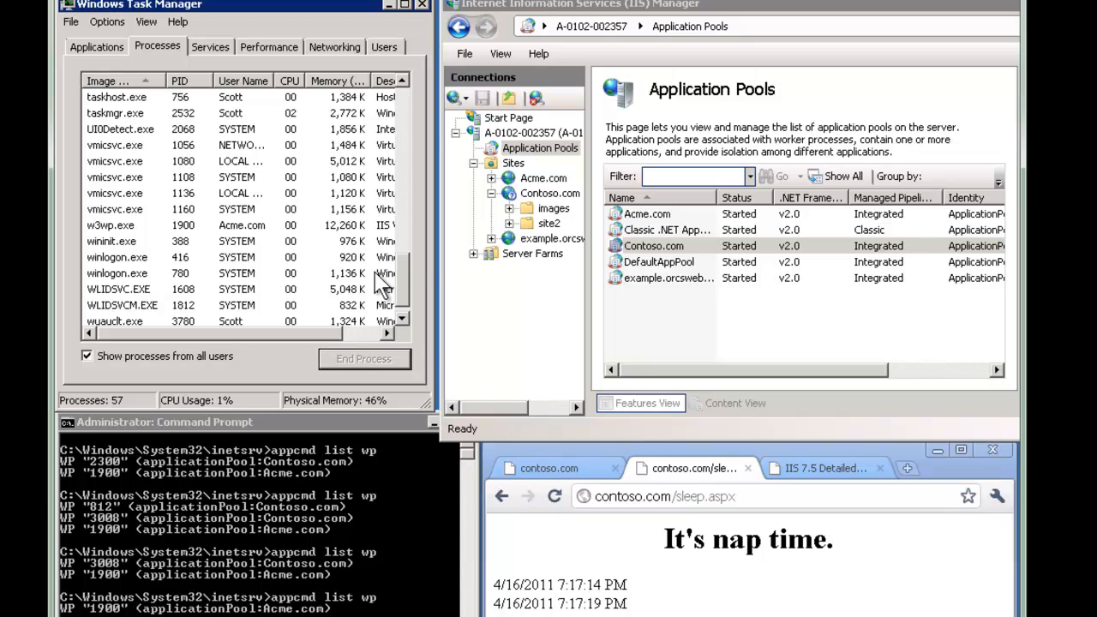
pyautogui.moveTo(591, 257)
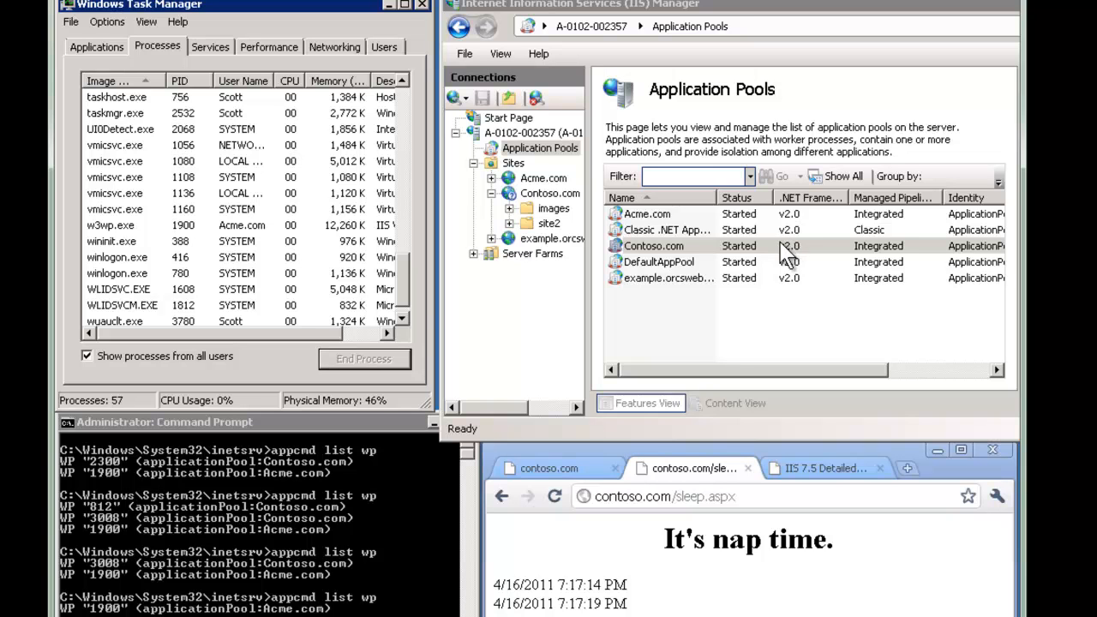
pyautogui.moveTo(784, 253)
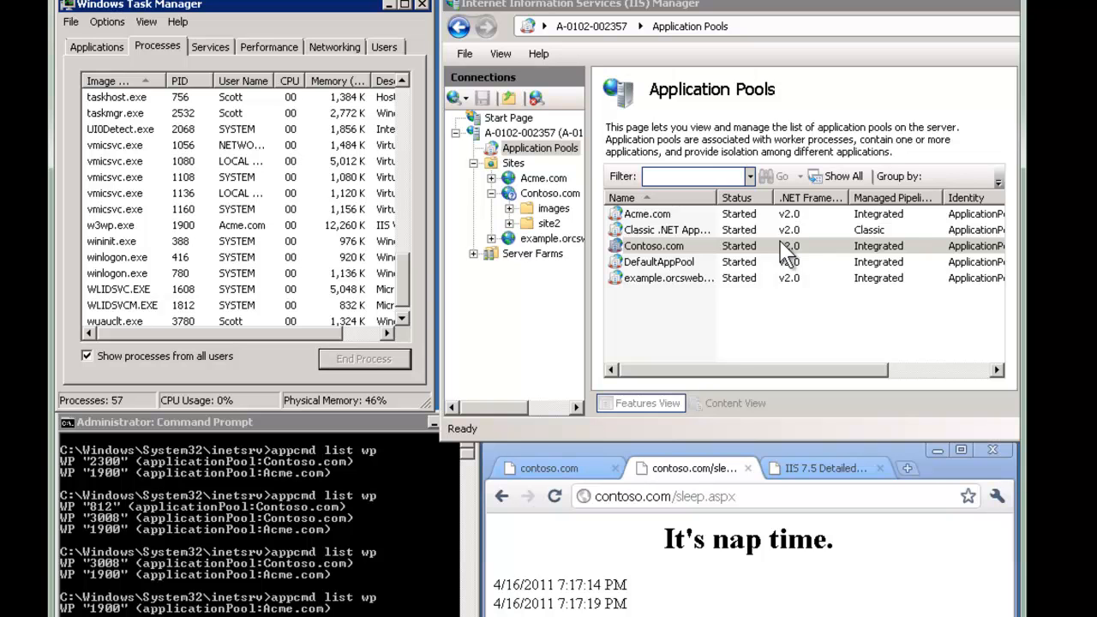
pyautogui.moveTo(784, 257)
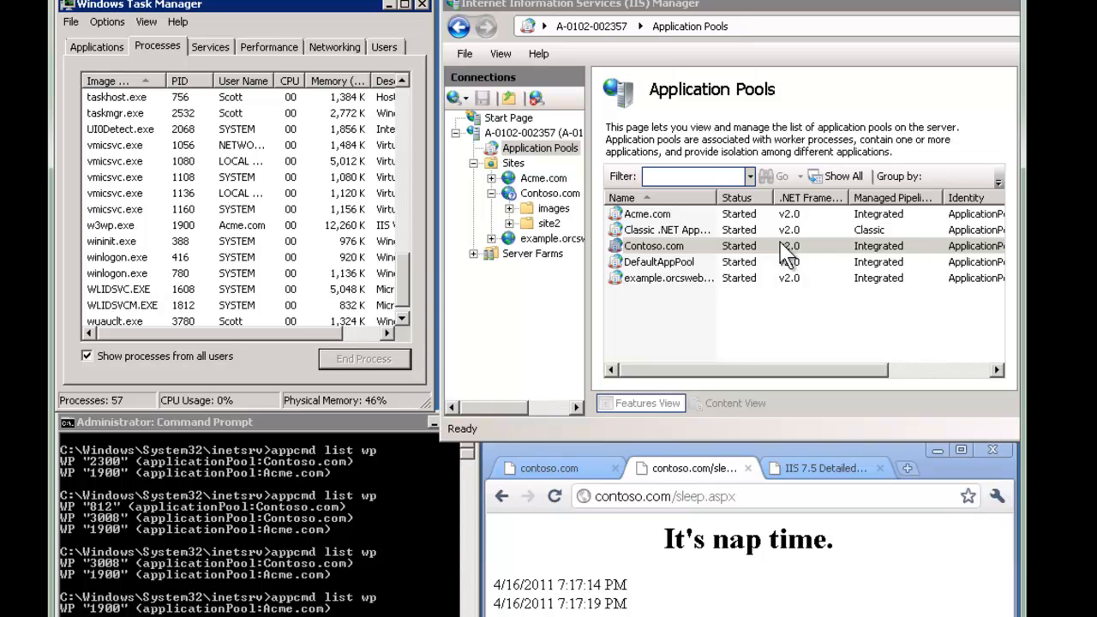
pyautogui.moveTo(784, 261)
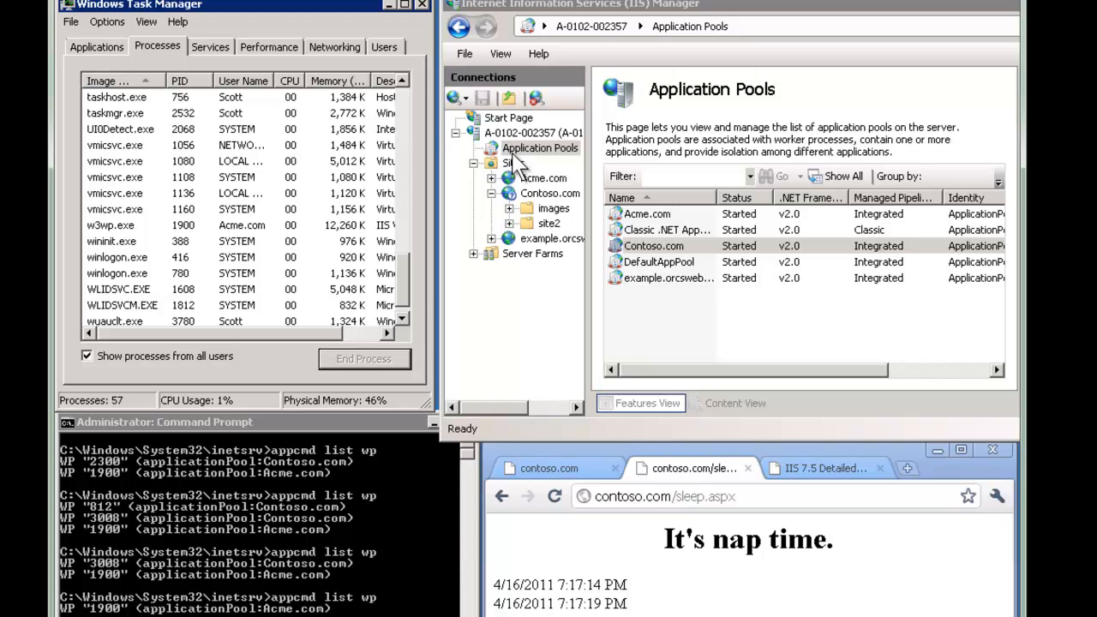
pyautogui.rightClick(653, 246)
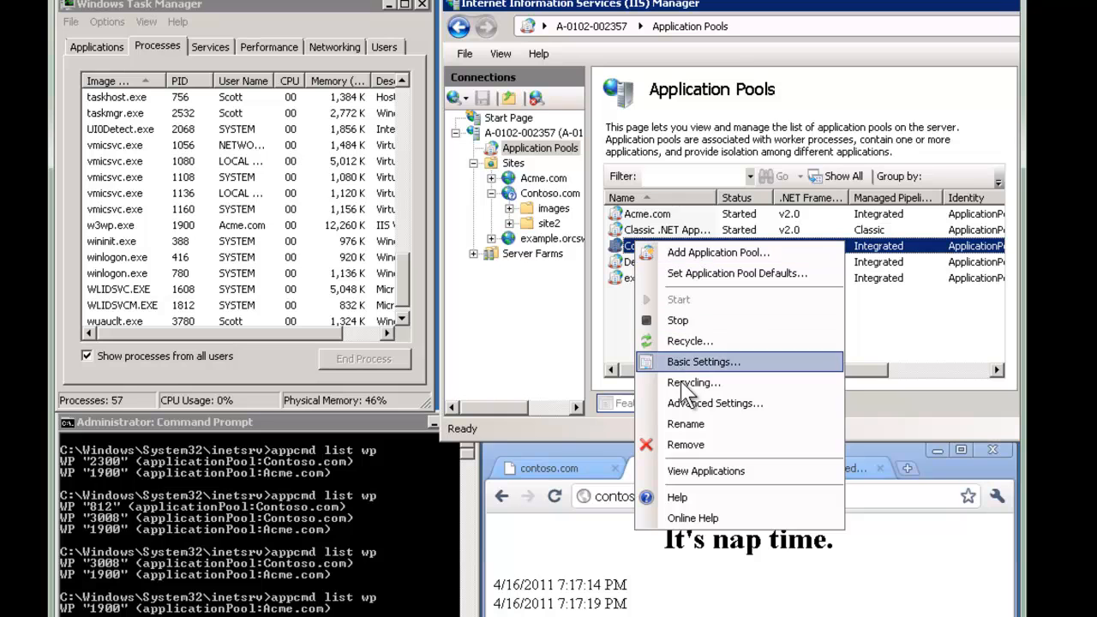
pyautogui.moveTo(692, 382)
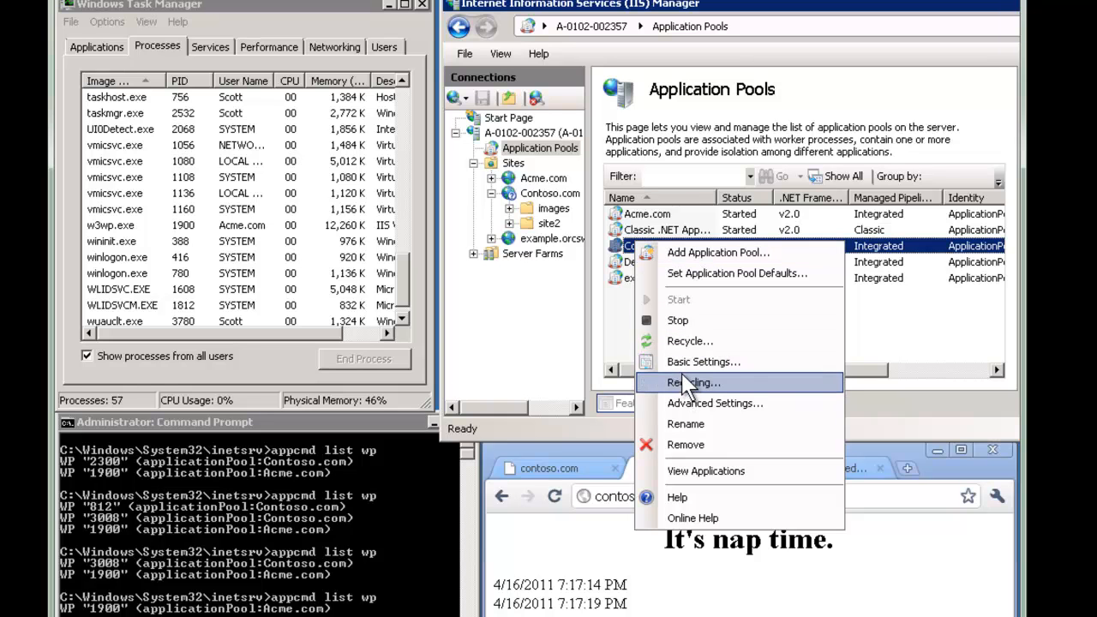
pyautogui.moveTo(686, 341)
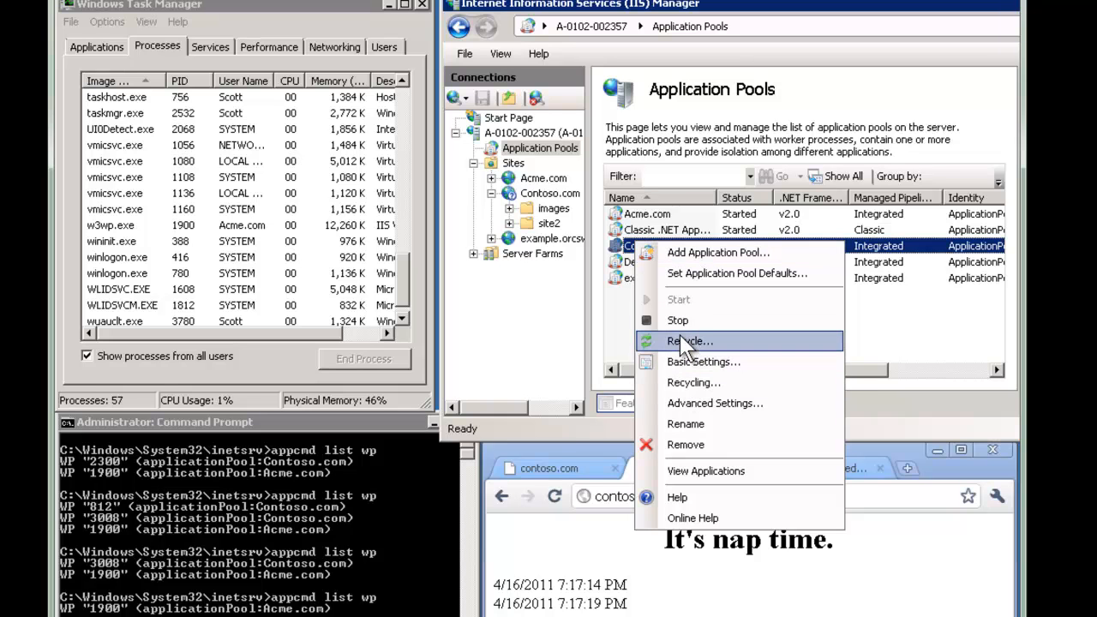
pyautogui.moveTo(658, 350)
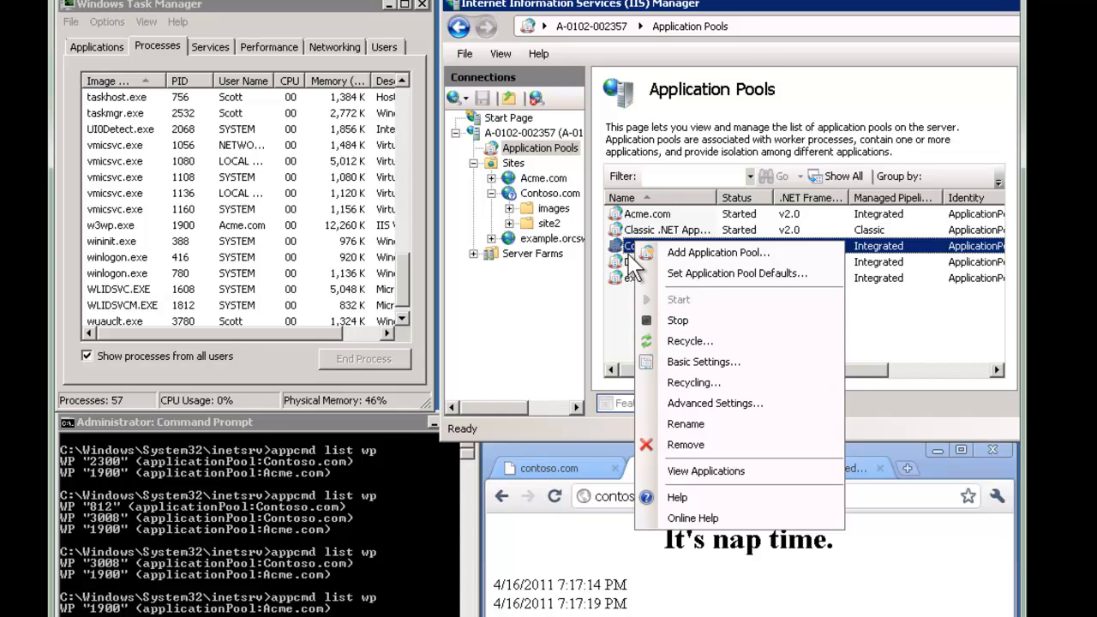
pyautogui.moveTo(531, 193)
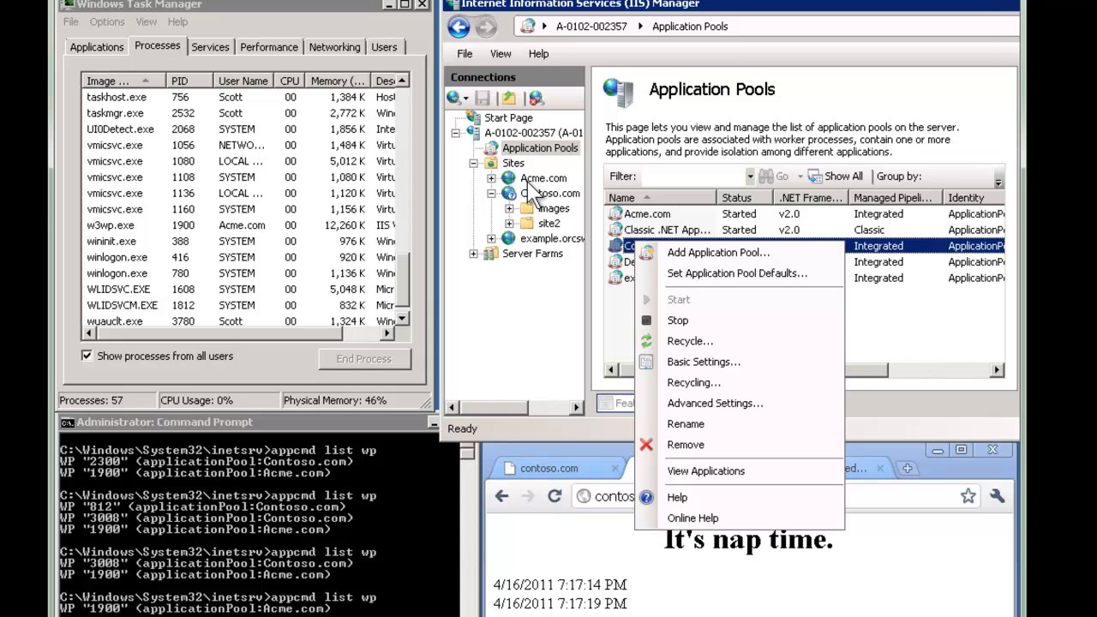
pyautogui.moveTo(531, 193)
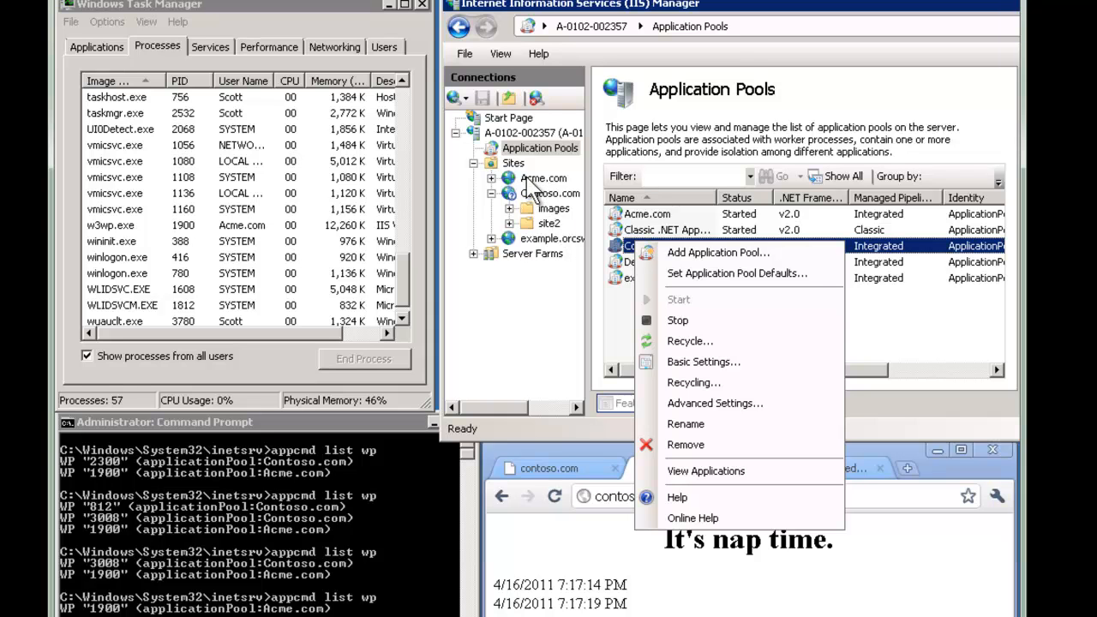
pyautogui.moveTo(532, 193)
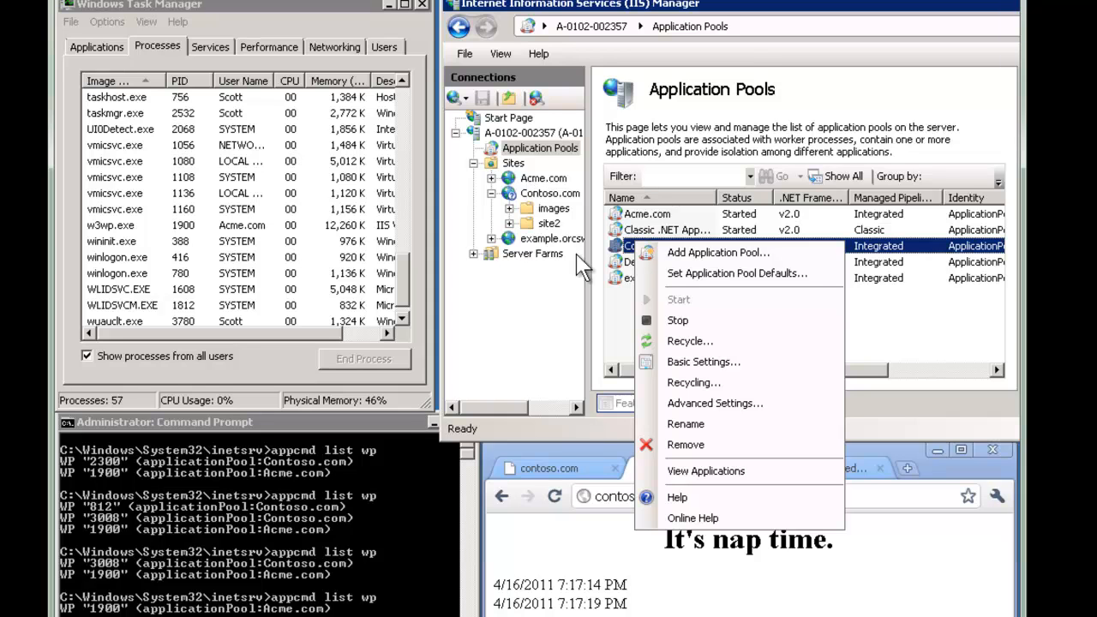
pyautogui.moveTo(690, 341)
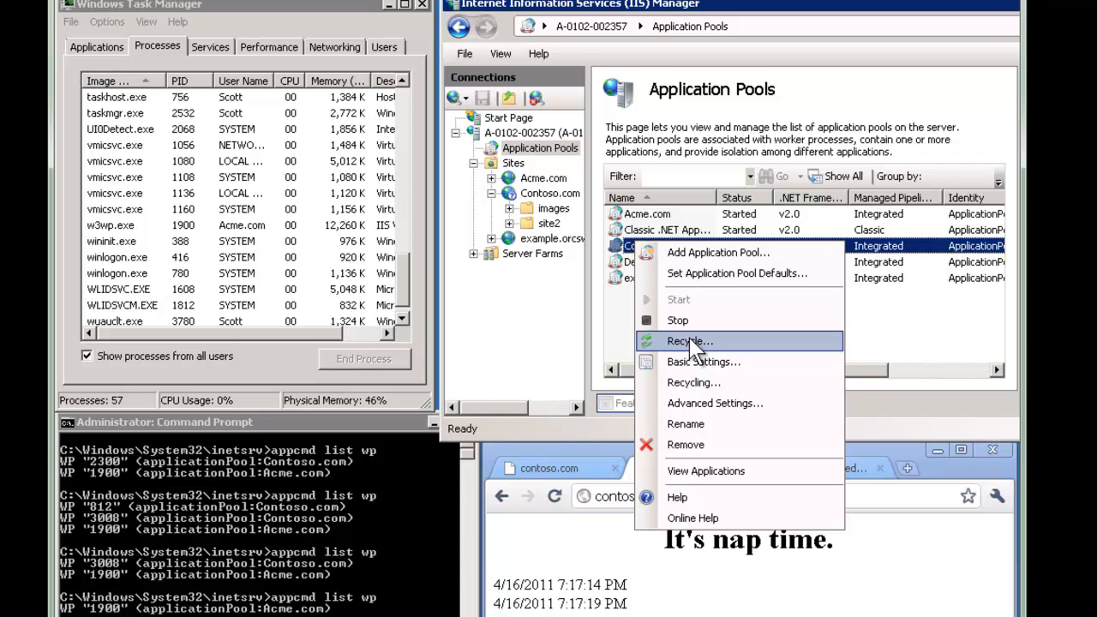
pyautogui.moveTo(694, 351)
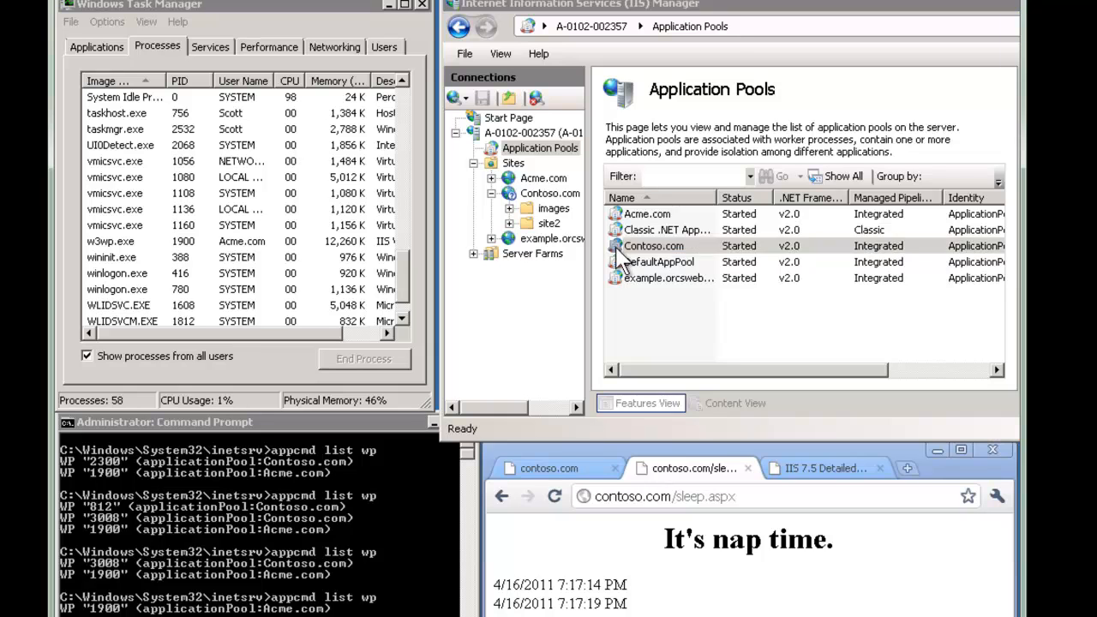
pyautogui.click(653, 246)
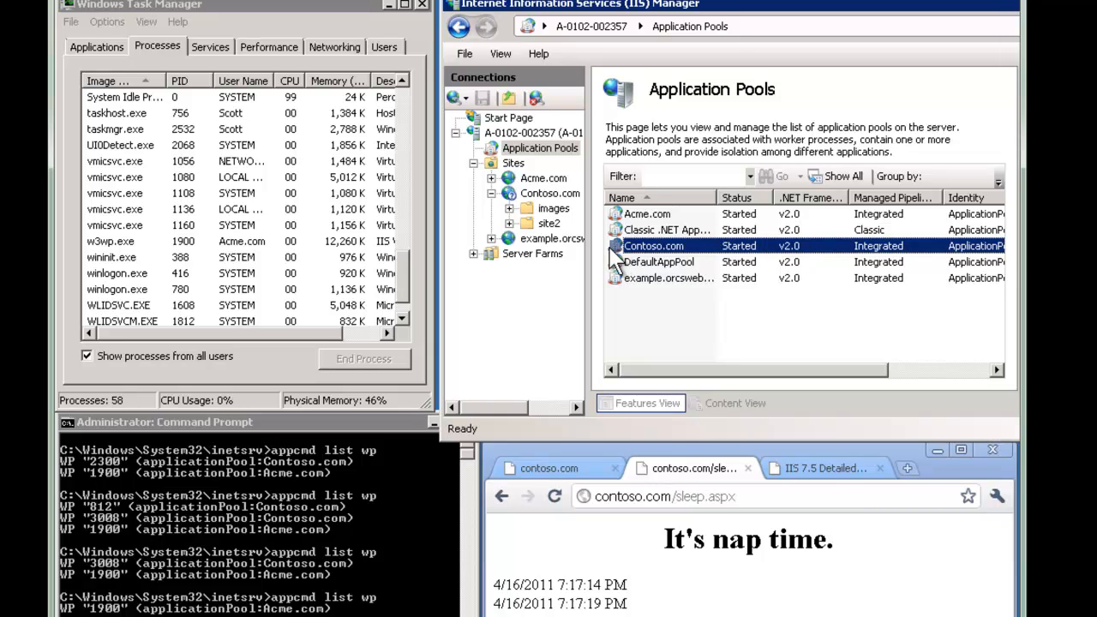